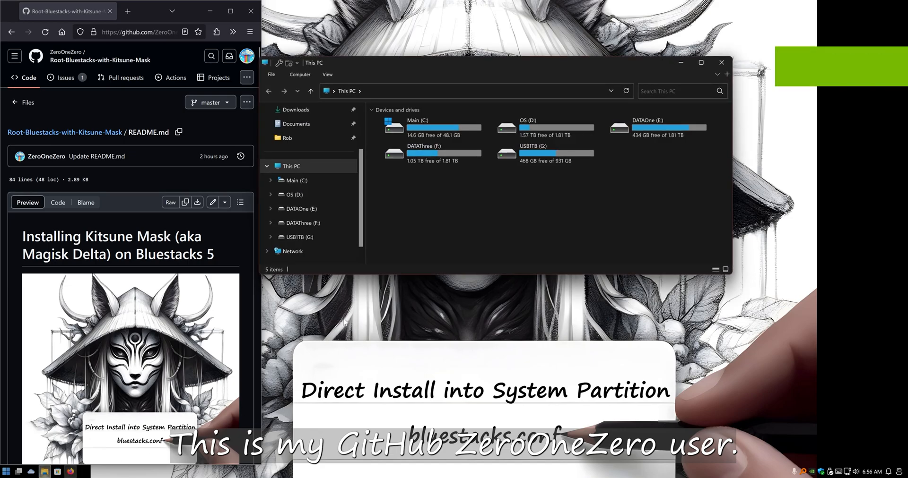
Step: Navigate from Explorer to Control Panel > Programs > Turn Windows features on or off
left_click(357, 91)
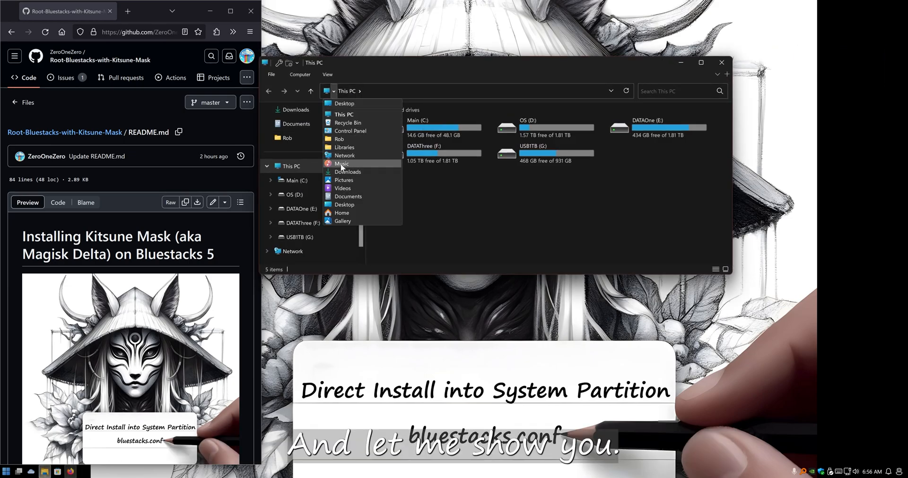
left_click(350, 130)
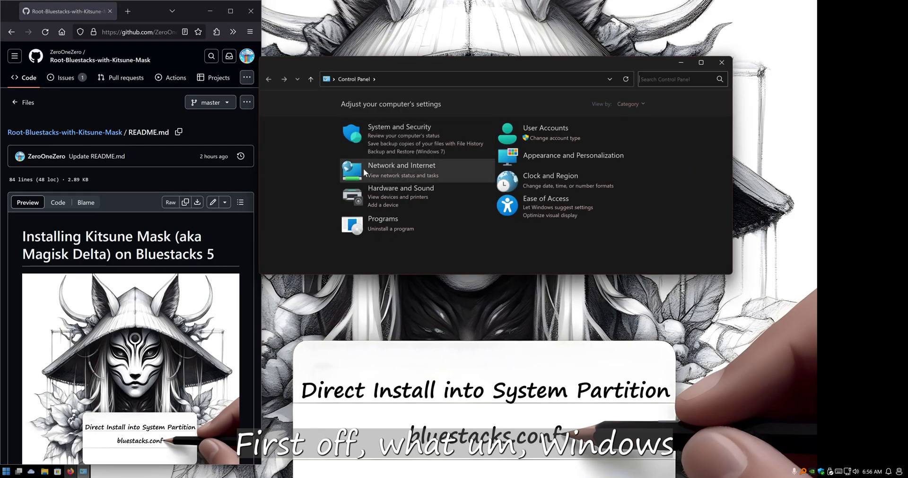
left_click(382, 219)
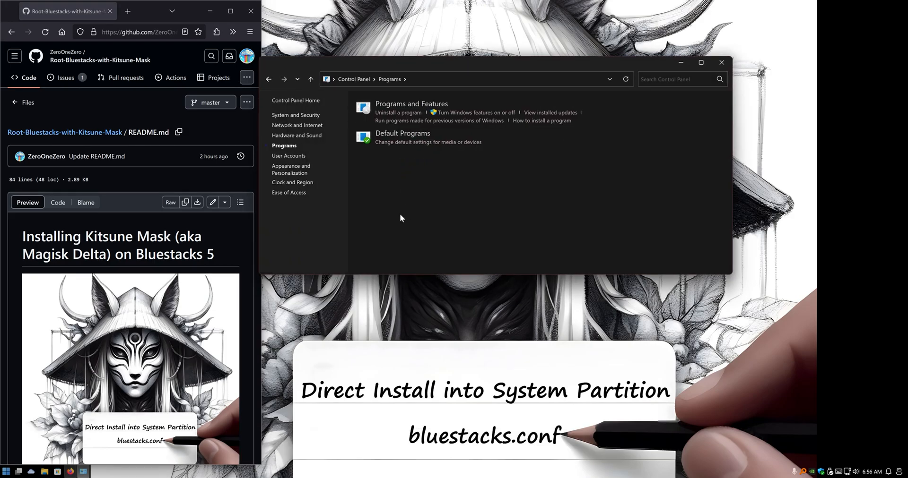
left_click(474, 112)
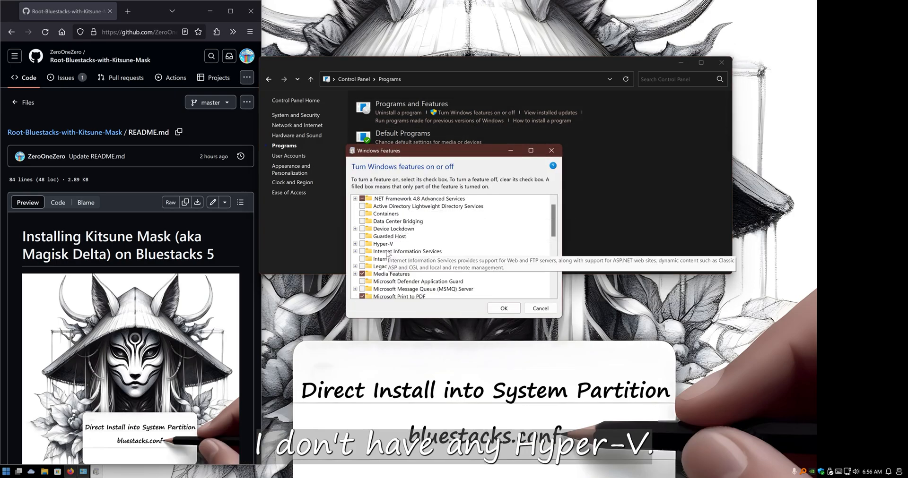
Step: Review the feature list confirming Hyper-V and Virtual Machine Platform are unchecked, then dismiss it
scroll("down", 3)
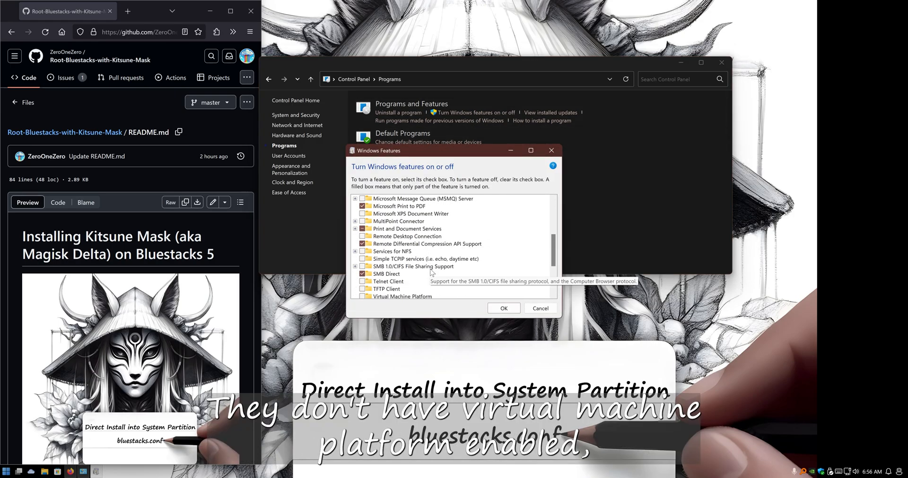
scroll("down", 3)
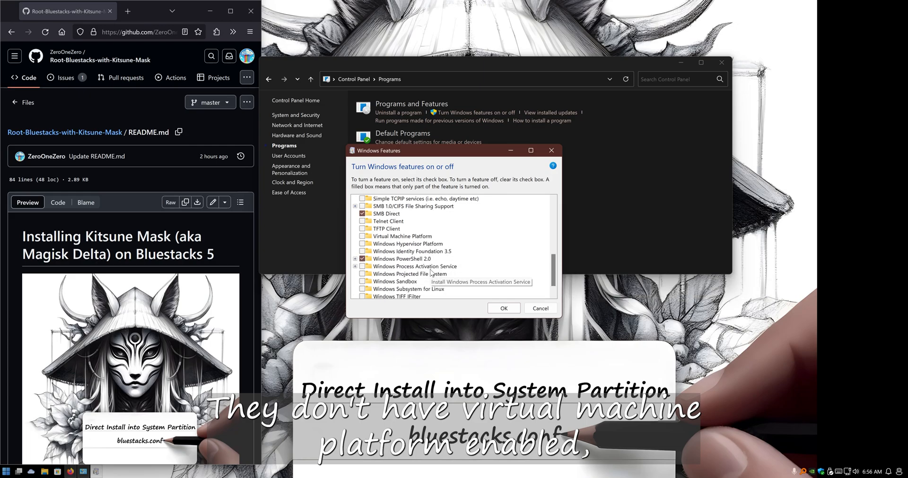
left_click(539, 309)
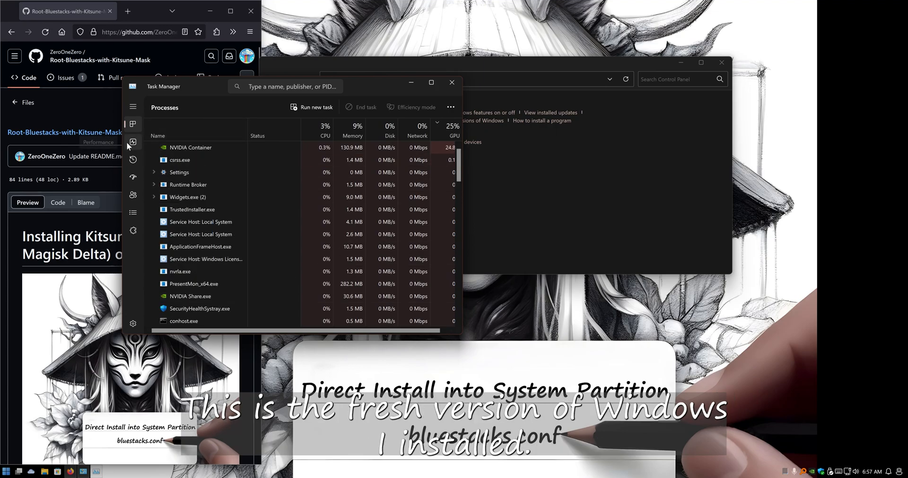
Step: Launch System Information and highlight the Hyper-V Virtualization Enabled in Firmware entry
left_click(132, 142)
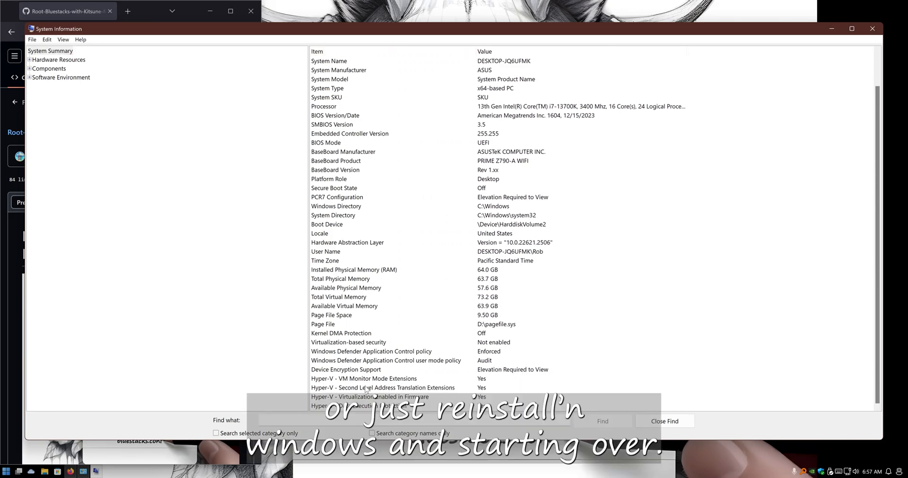
left_click(371, 397)
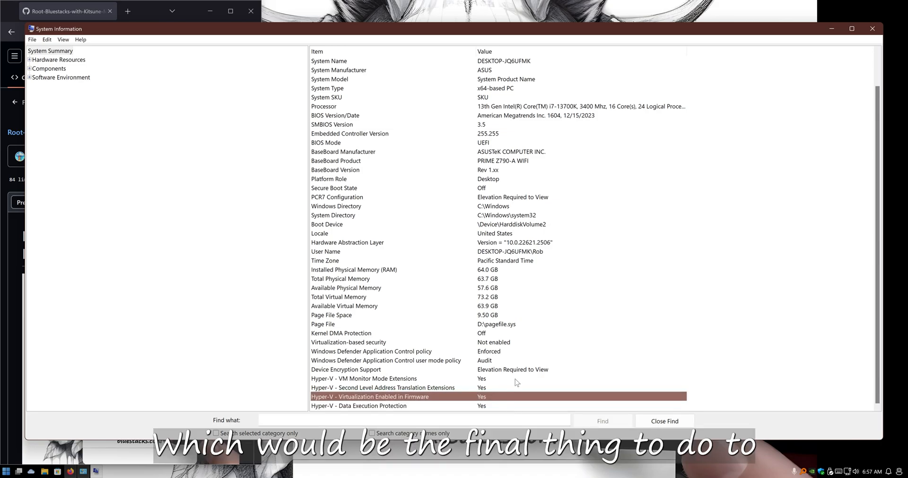
mouse_move(349, 350)
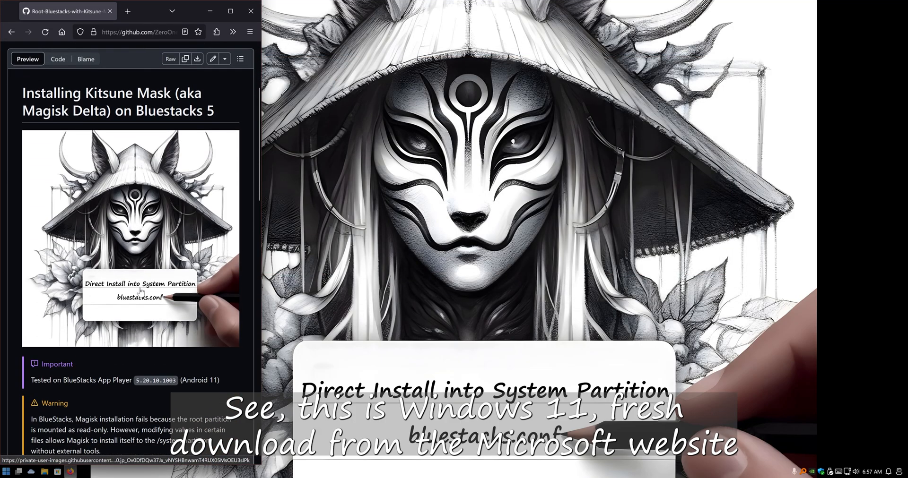
Step: Download the Kitsune Mask v26.4 Stable apk from its GitHub page
scroll("down", 3)
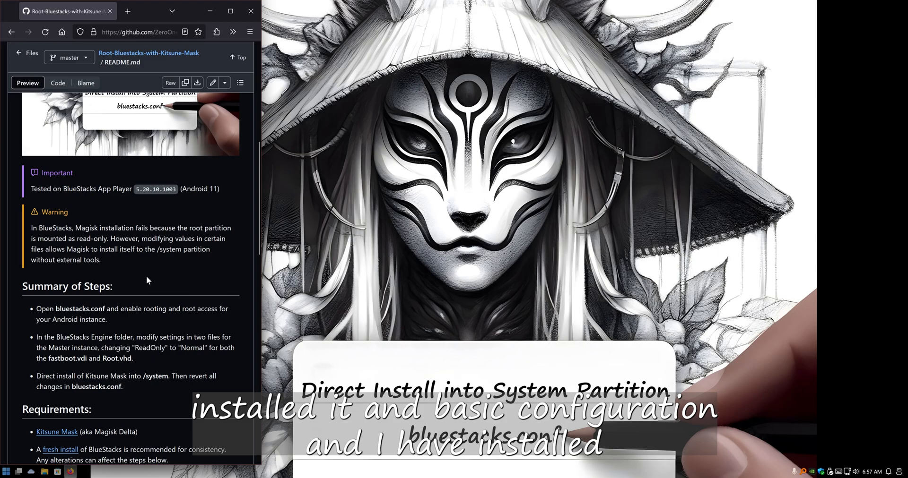
scroll("down", 3)
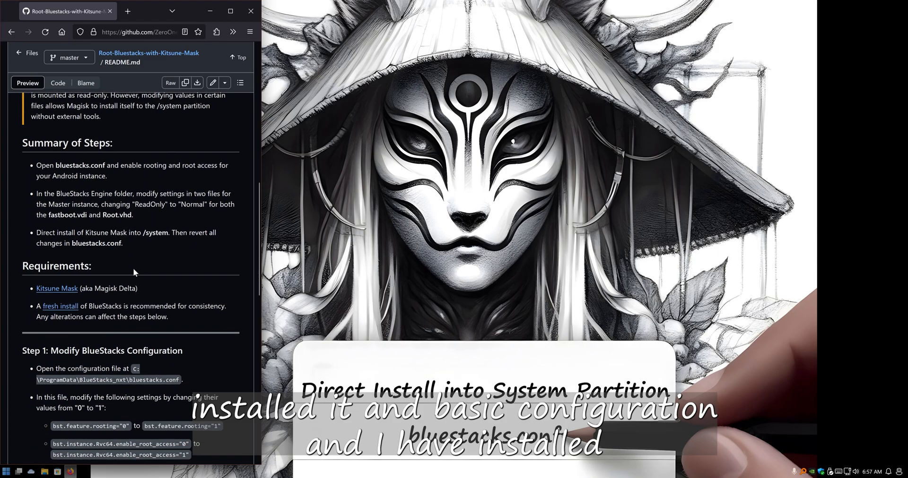
scroll("down", 3)
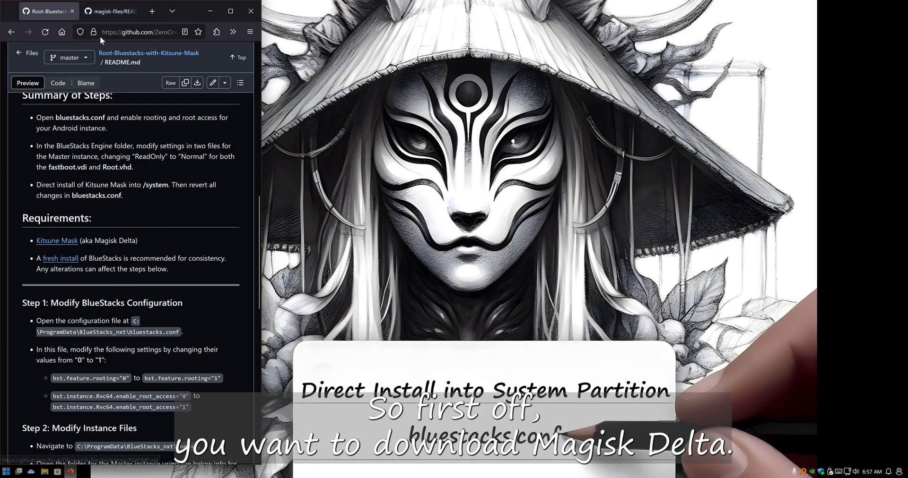
left_click(109, 11)
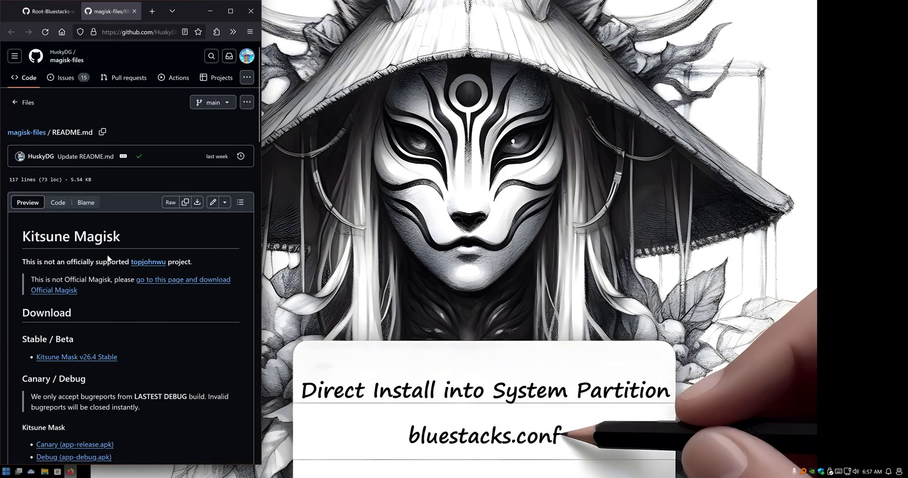
left_click(77, 357)
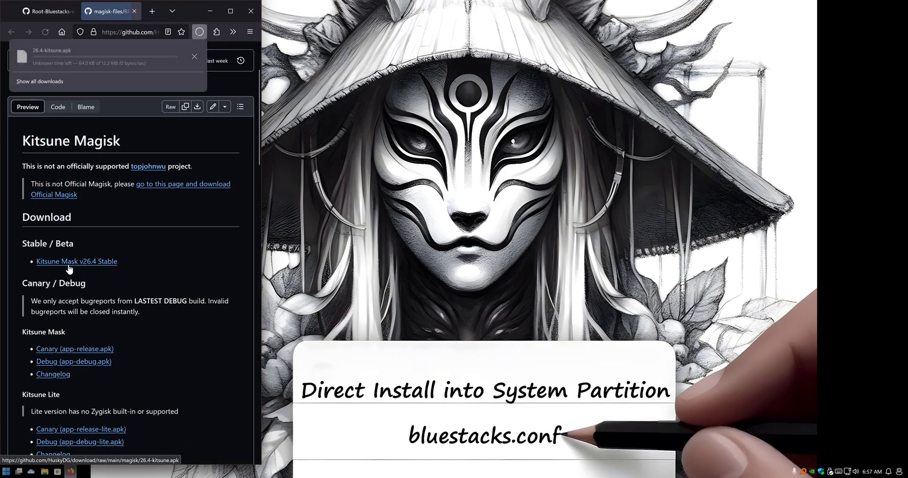
left_click(134, 12)
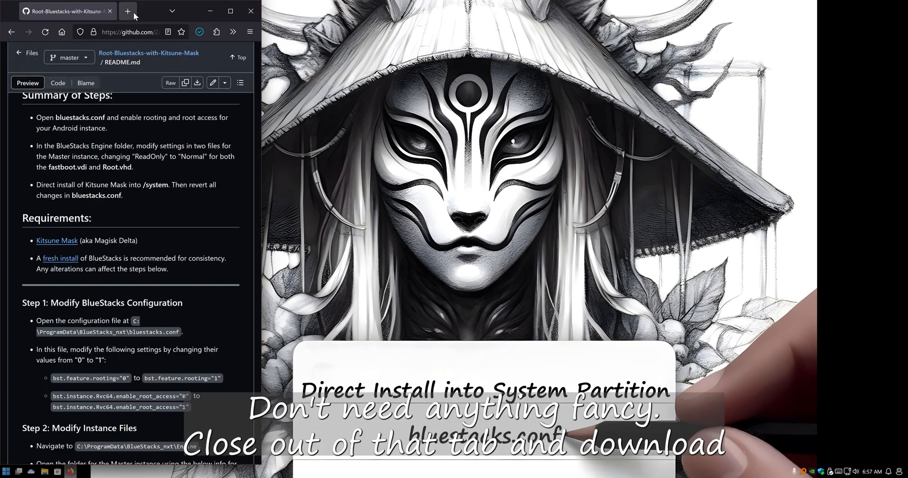
Step: Download the BlueStacks 5 installer from bluestacks.com and bring up its options in the downloads list
left_click(126, 11)
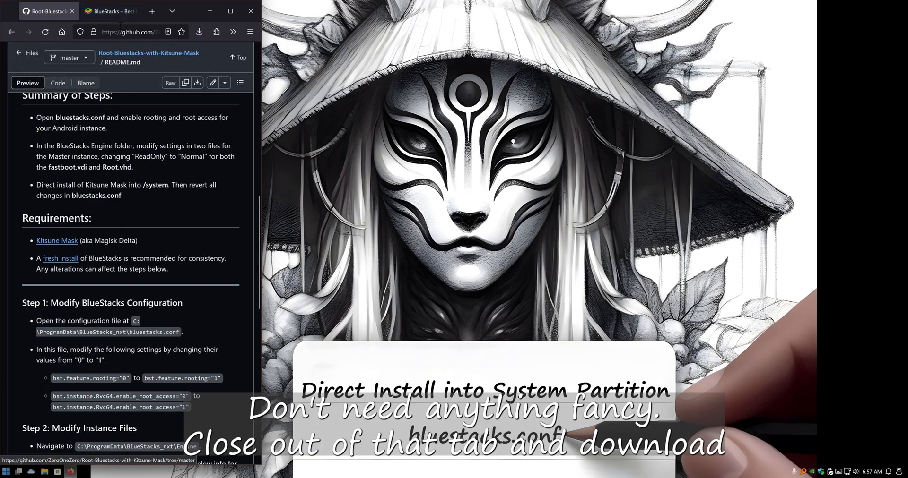
left_click(107, 12)
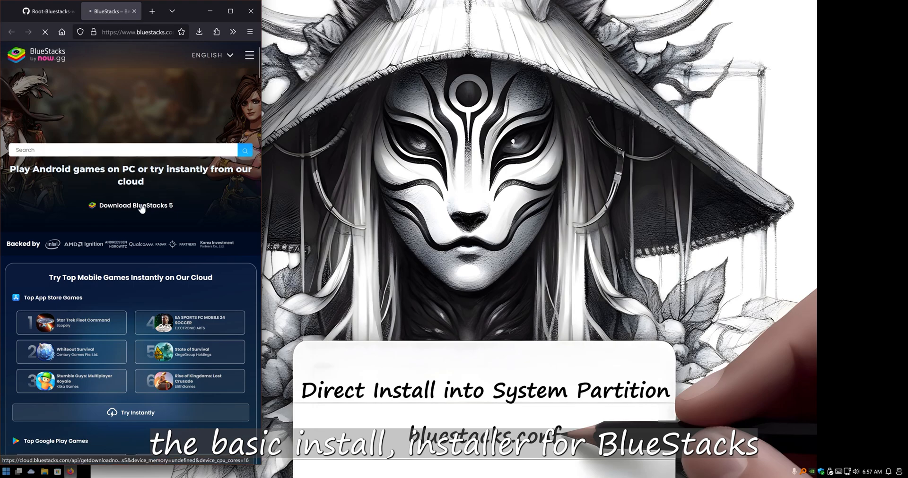
left_click(200, 32)
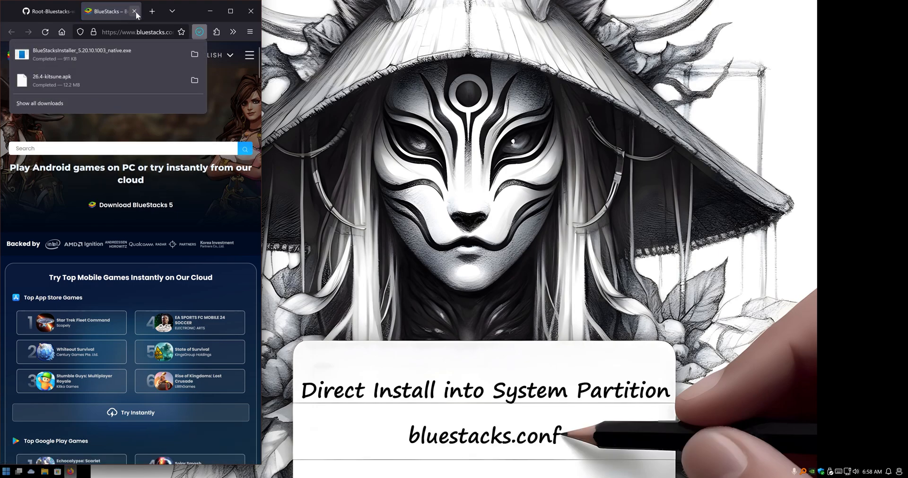
left_click(49, 12)
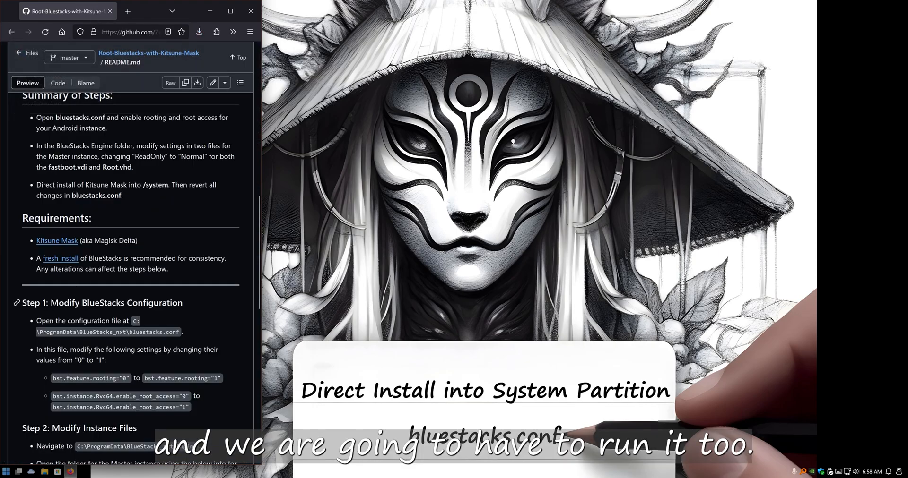
left_click(200, 32)
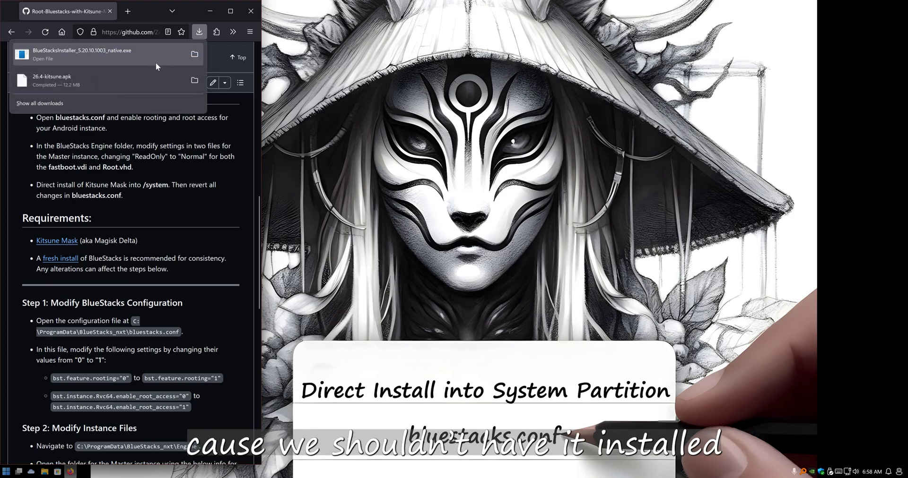
right_click(81, 54)
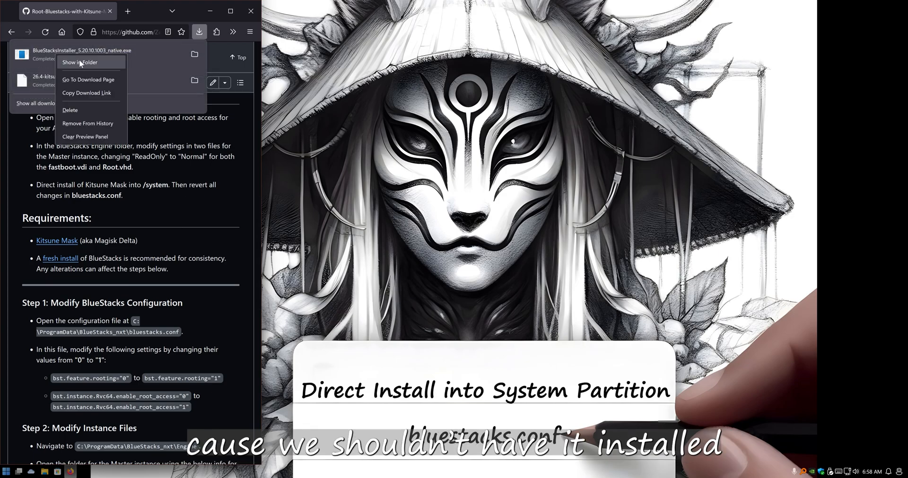
Step: Run the BlueStacks installer with default settings, accept the terms, and let its download complete
left_click(80, 63)
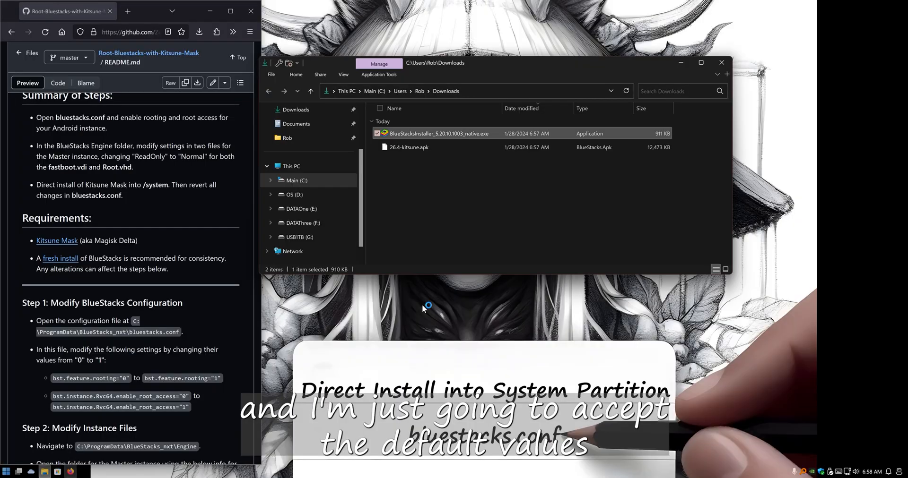
double_click(440, 134)
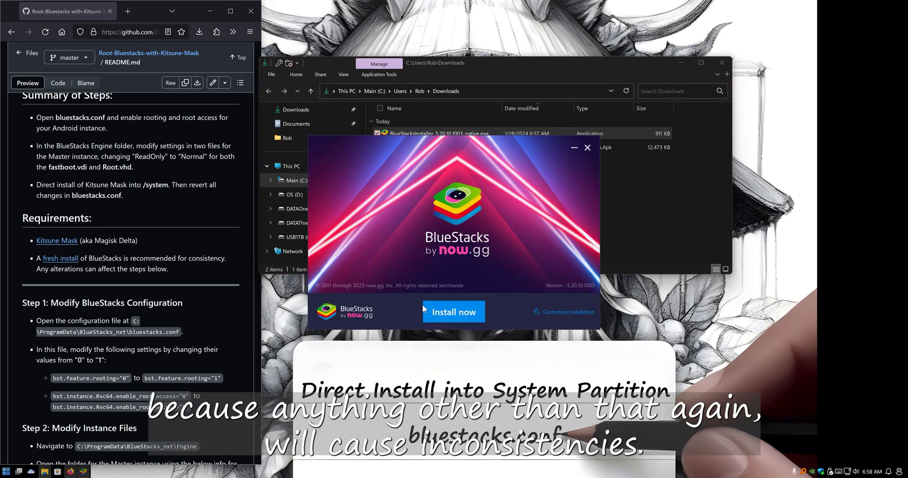
left_click(567, 312)
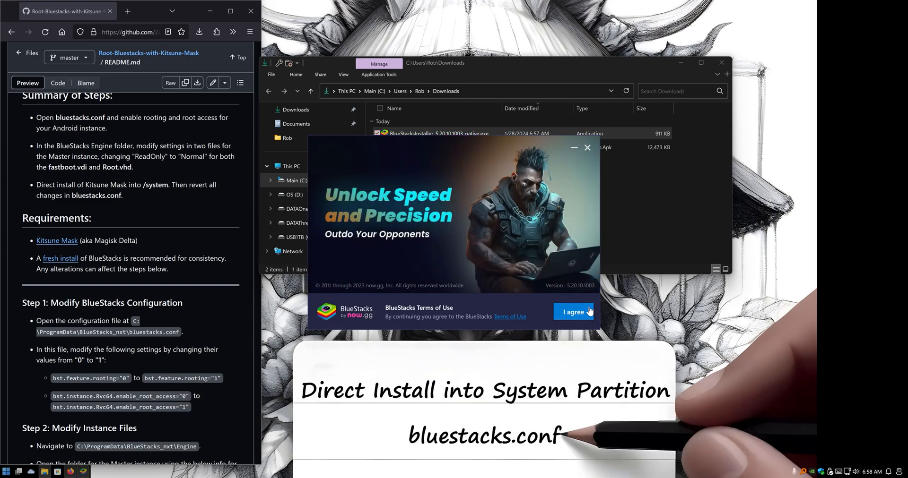
left_click(573, 312)
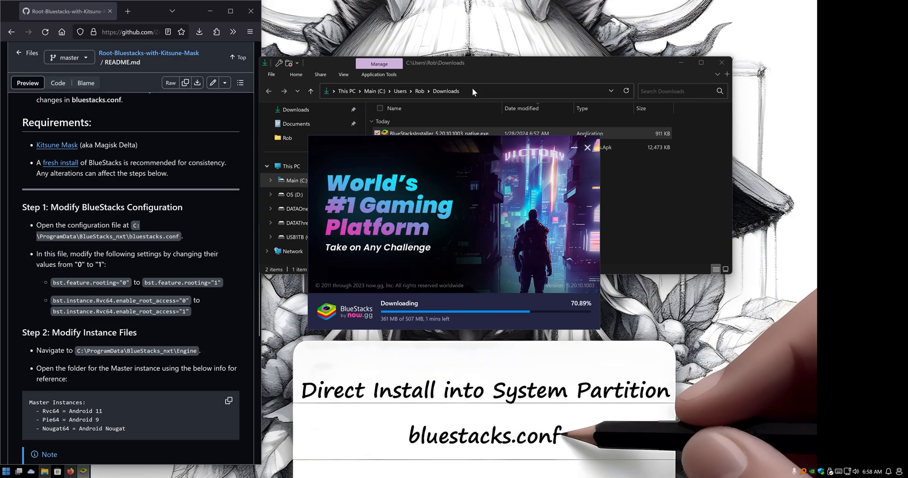
left_click(587, 147)
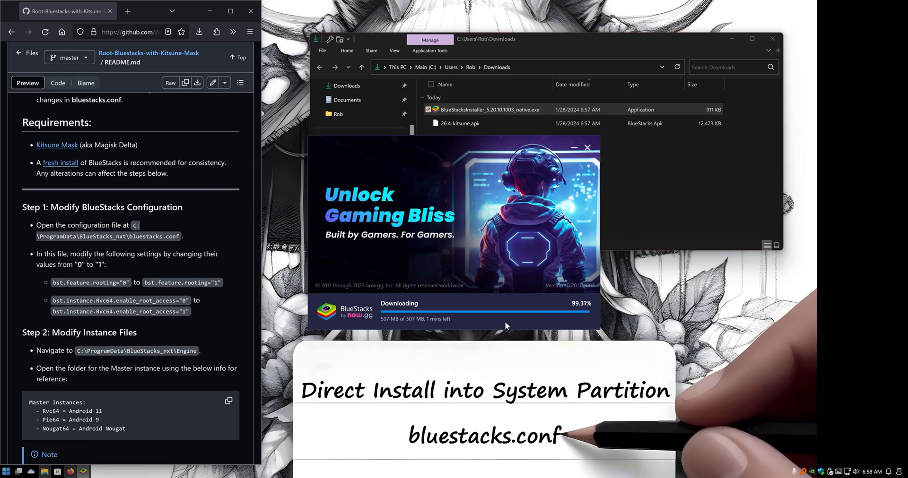
mouse_move(756, 441)
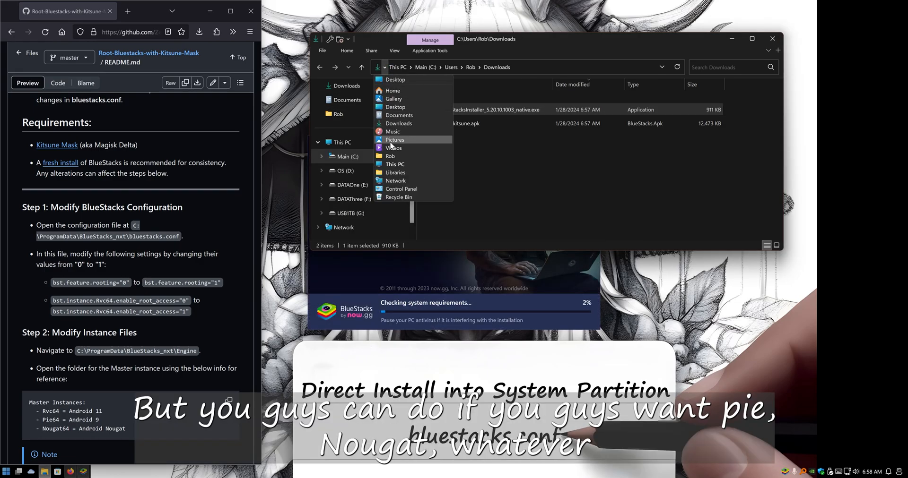
Step: Review Control Panel's Programs and Features list for the installed BlueStacks 5
left_click(401, 188)
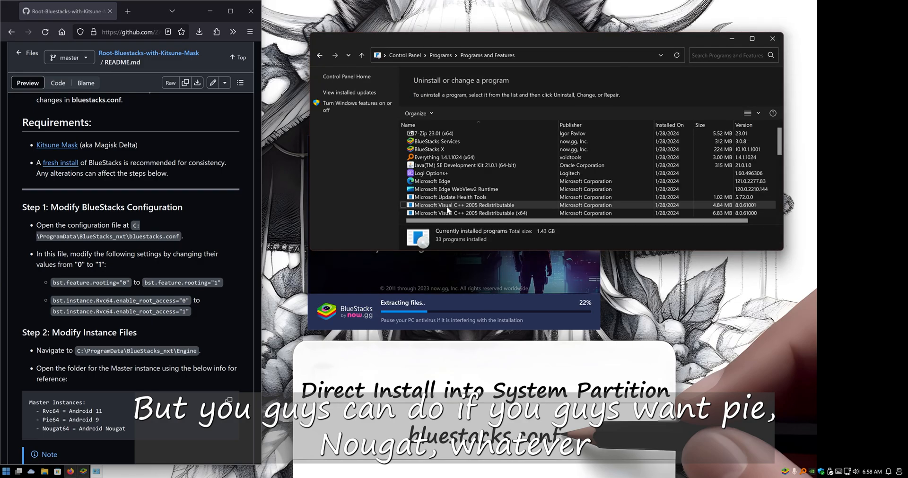
left_click(437, 141)
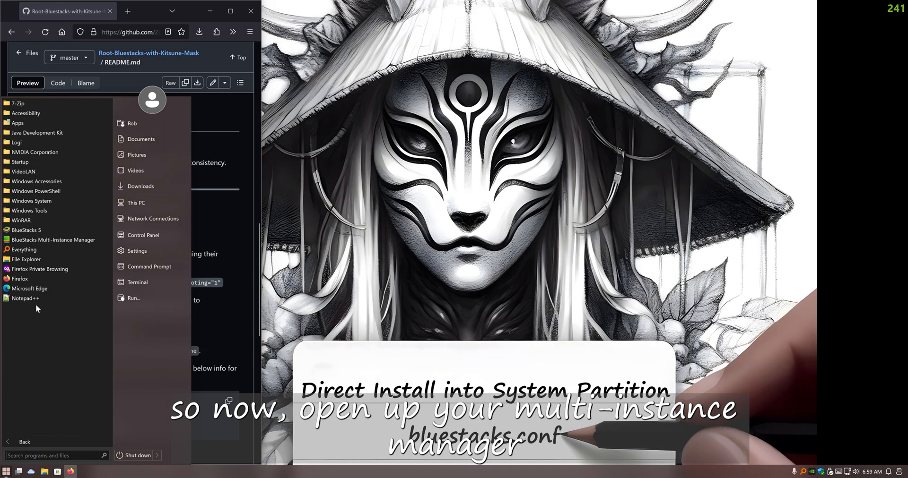
Step: Start creating a fresh Android 11 instance in the Multi-Instance Manager
left_click(53, 240)
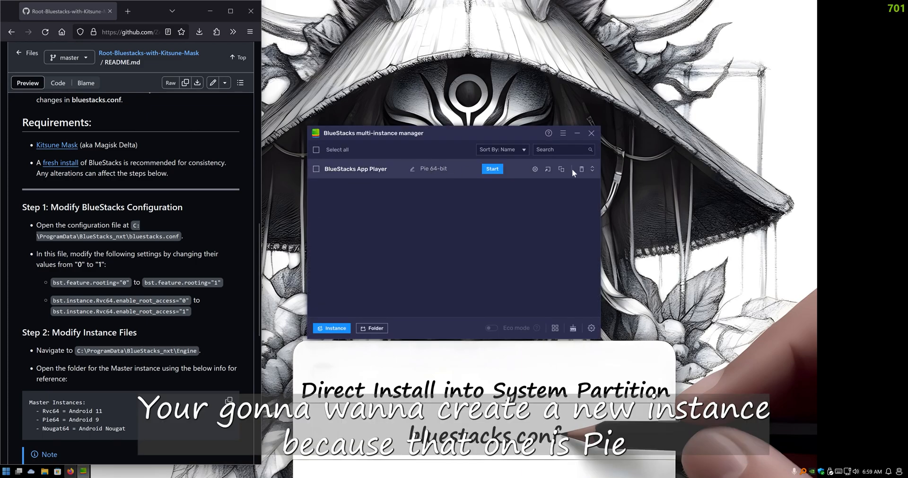
left_click(331, 328)
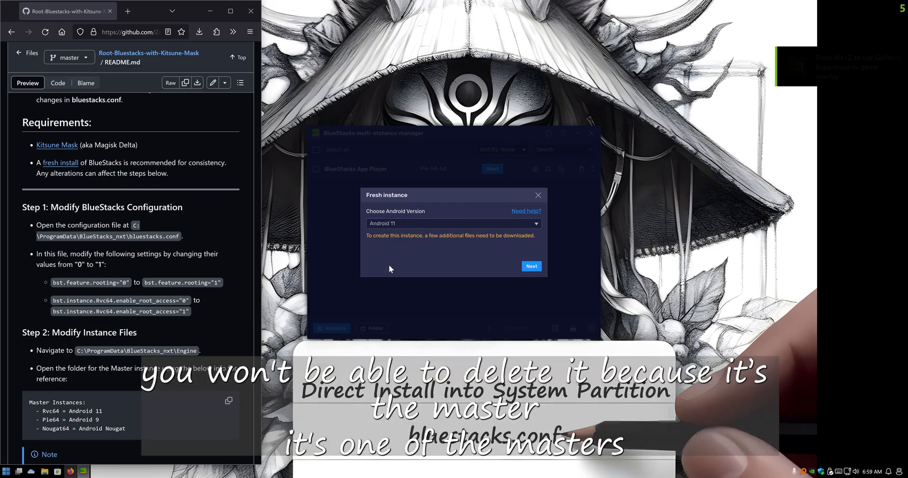
left_click(529, 267)
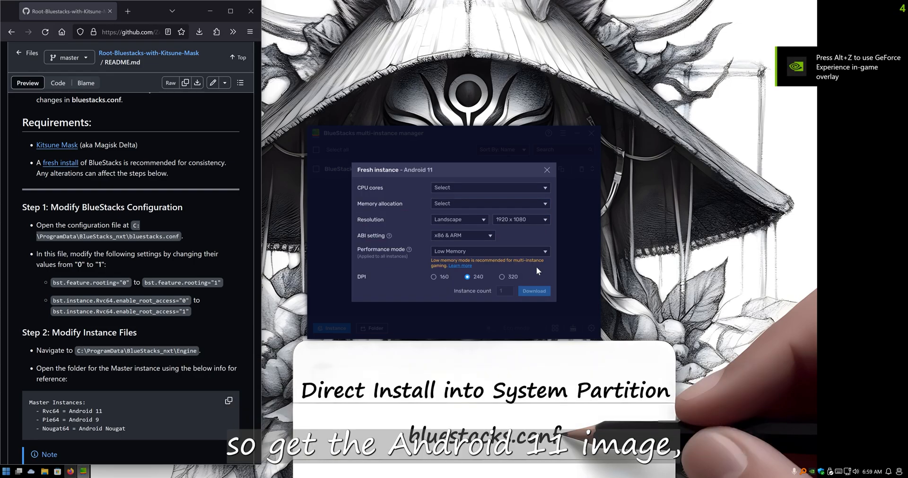
Step: Give the instance 4 CPU cores, 3840 x 2160 resolution and performance mode
left_click(489, 187)
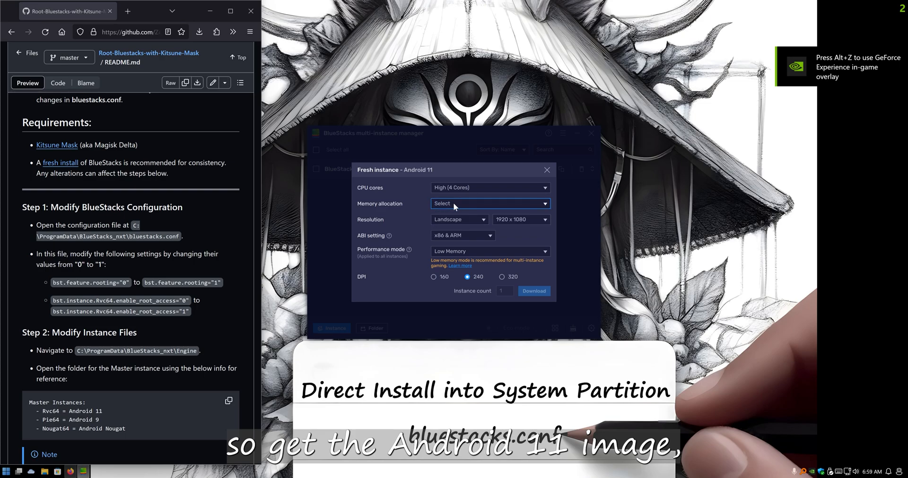
left_click(543, 220)
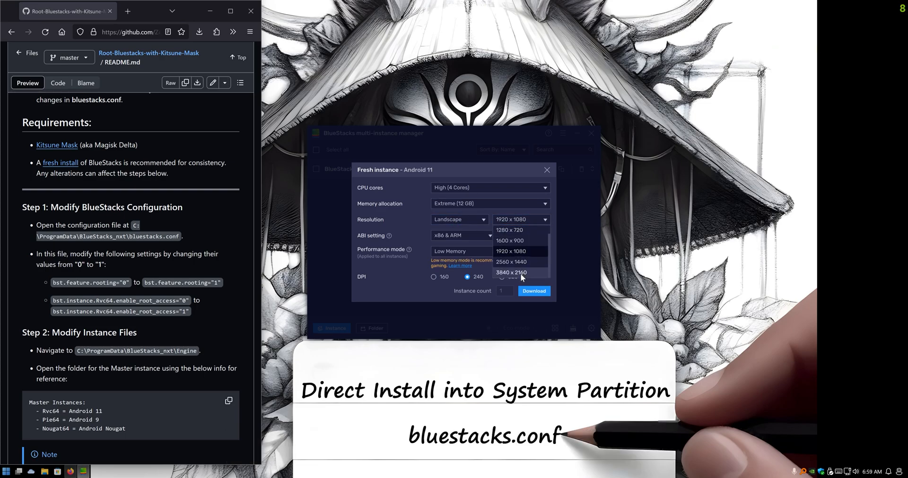
left_click(512, 272)
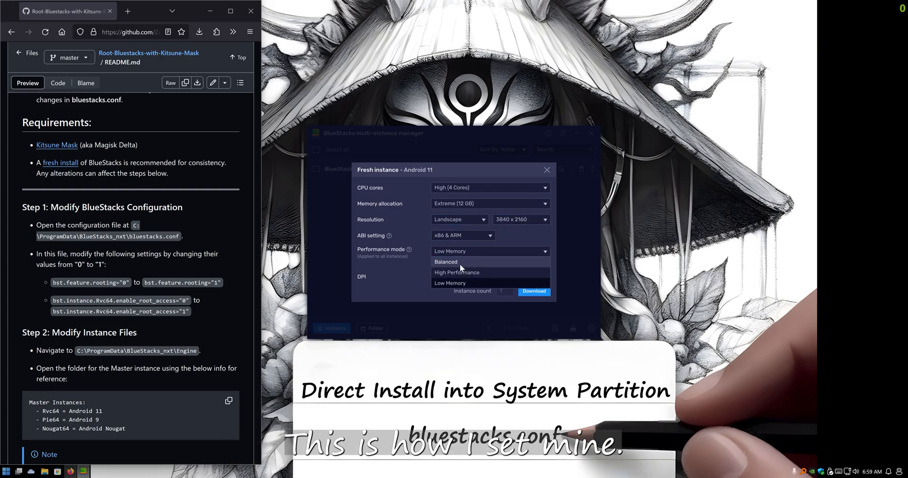
left_click(532, 292)
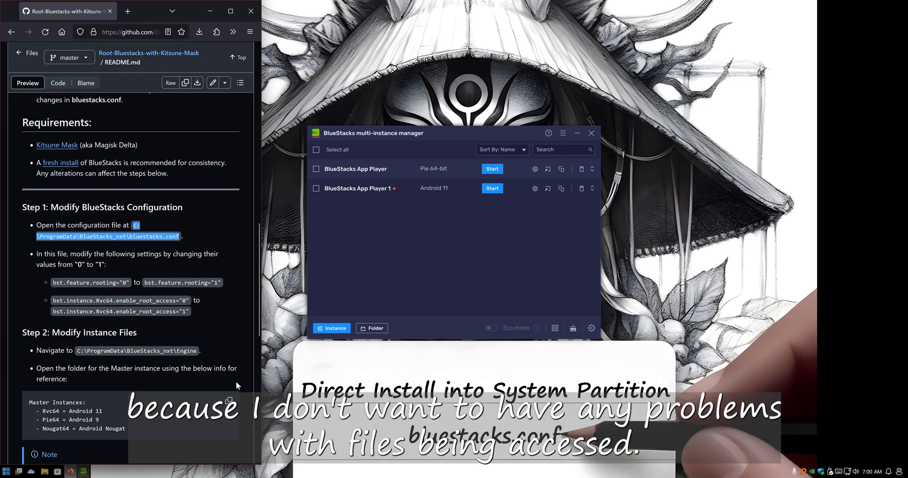
Step: Launch Notepad++ and load C:\ProgramData\BlueStacks_nxt\bluestacks.conf
left_click(590, 133)
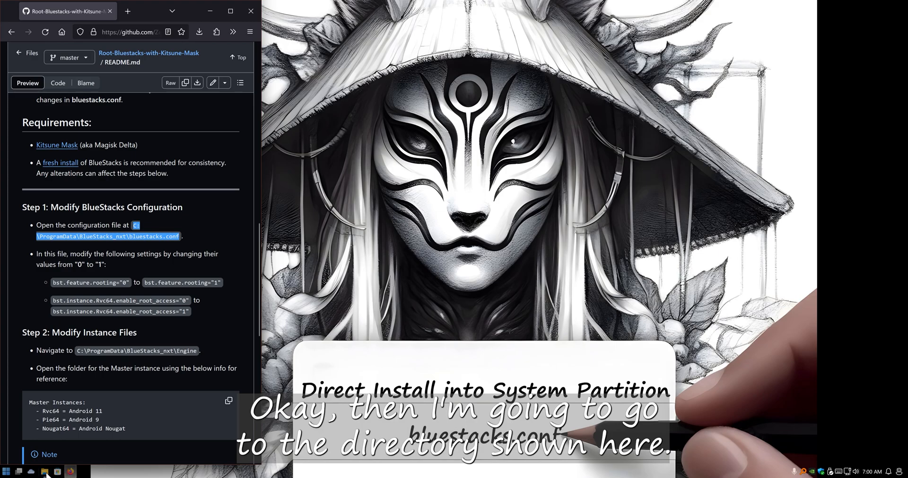
left_click(45, 472)
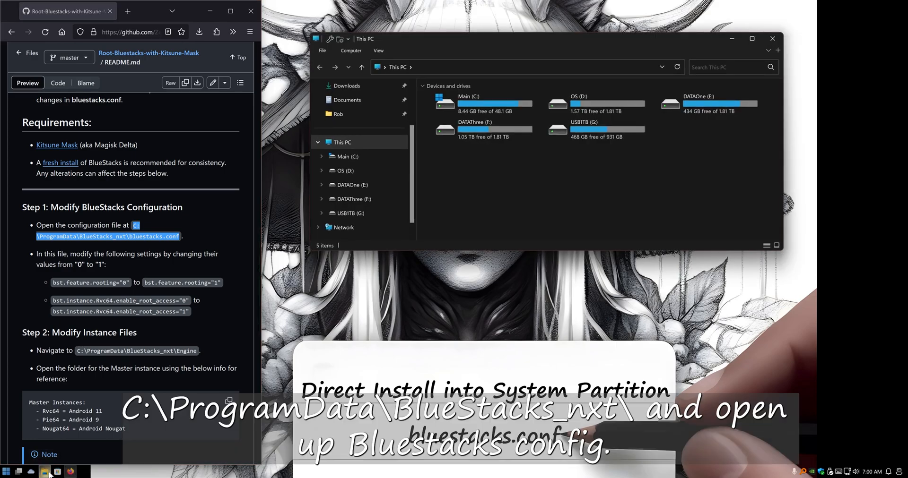
left_click(6, 472)
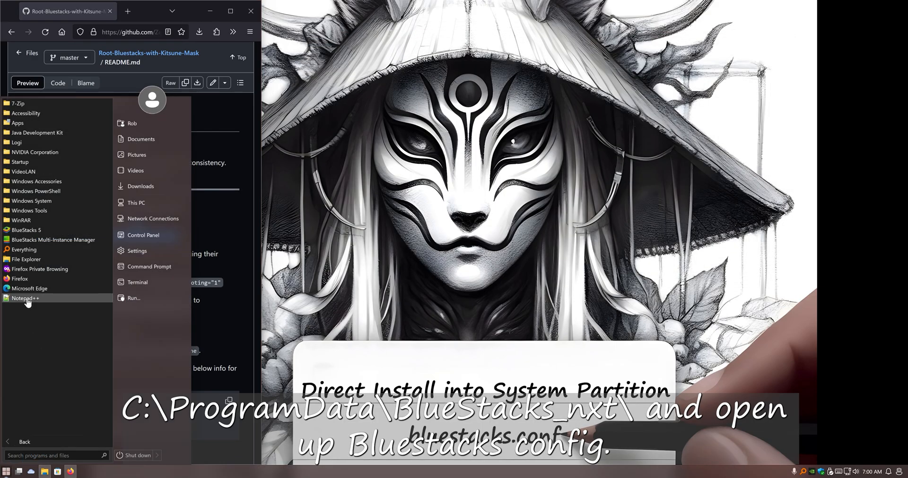
left_click(26, 298)
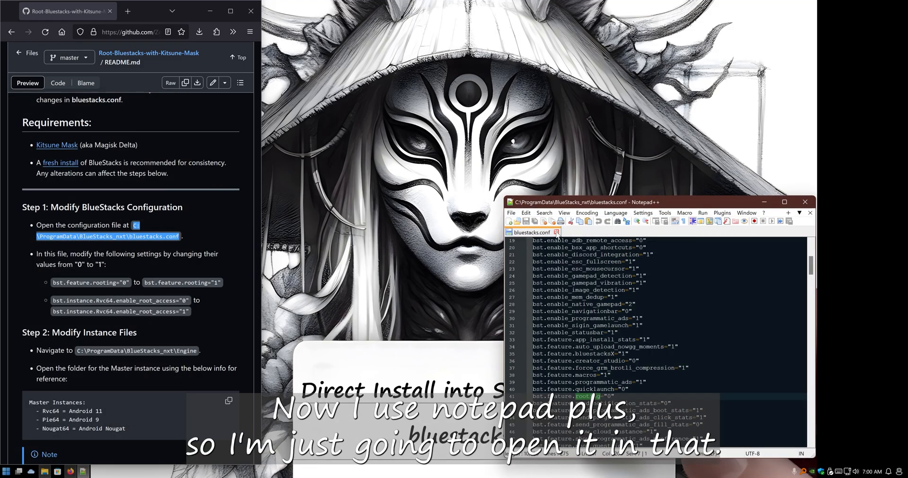
left_click(511, 213)
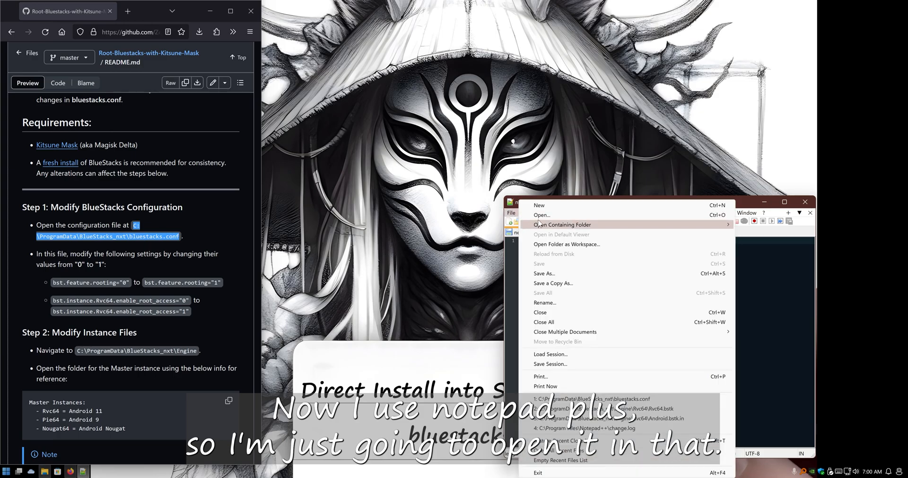
left_click(540, 215)
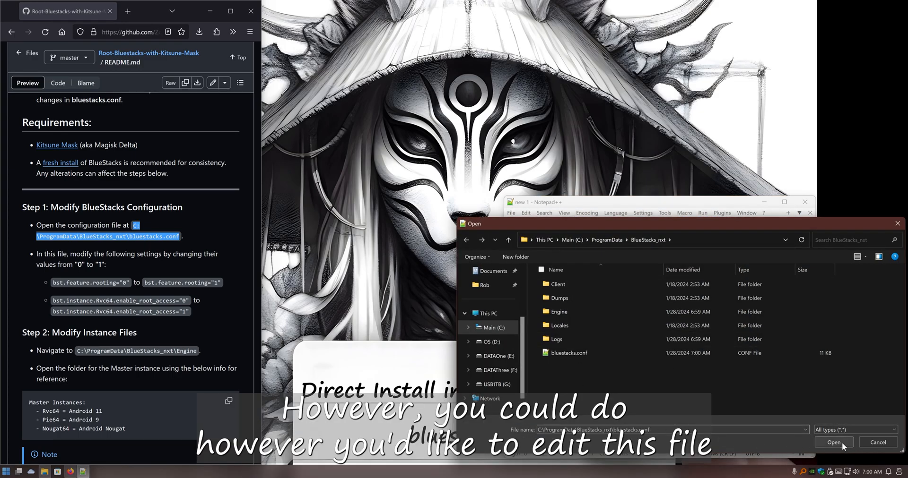
left_click(832, 442)
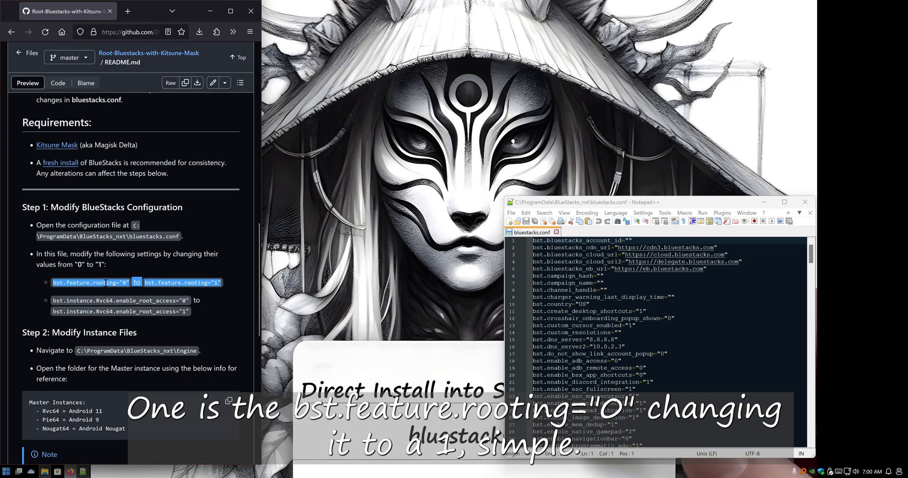
Step: Locate bst.feature.rooting and the Rvc64 enable_root_access entries and set both to 1
scroll("down", 3)
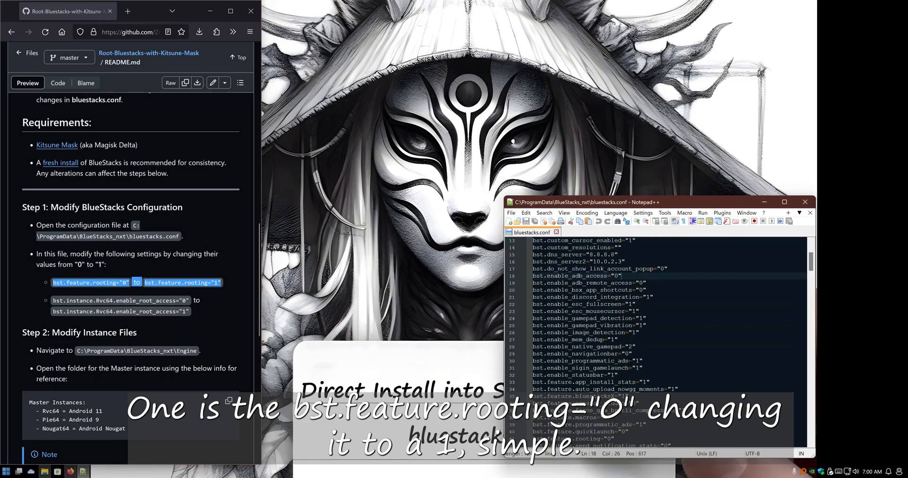
scroll("down", 3)
type("1")
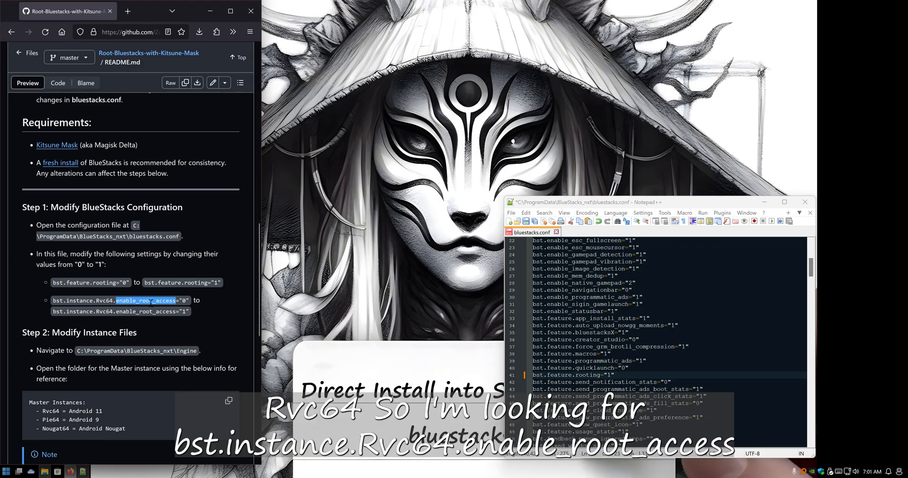
scroll("down", 3)
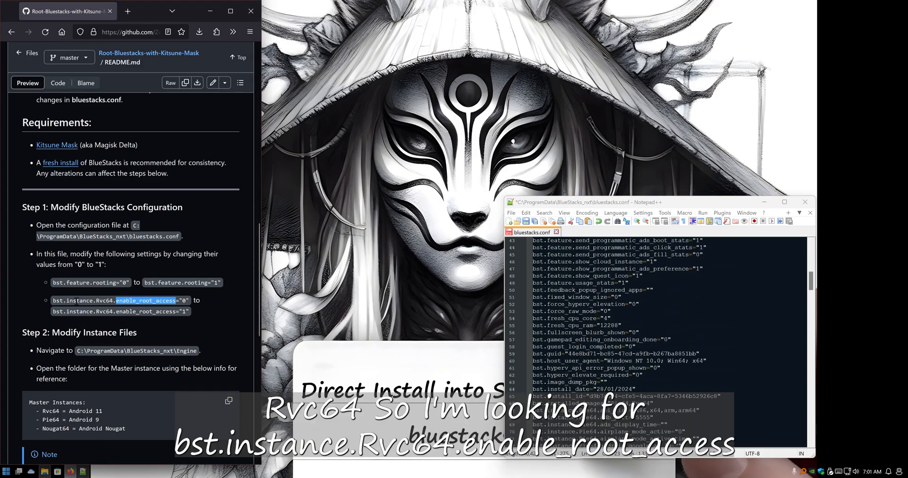
scroll("down", 3)
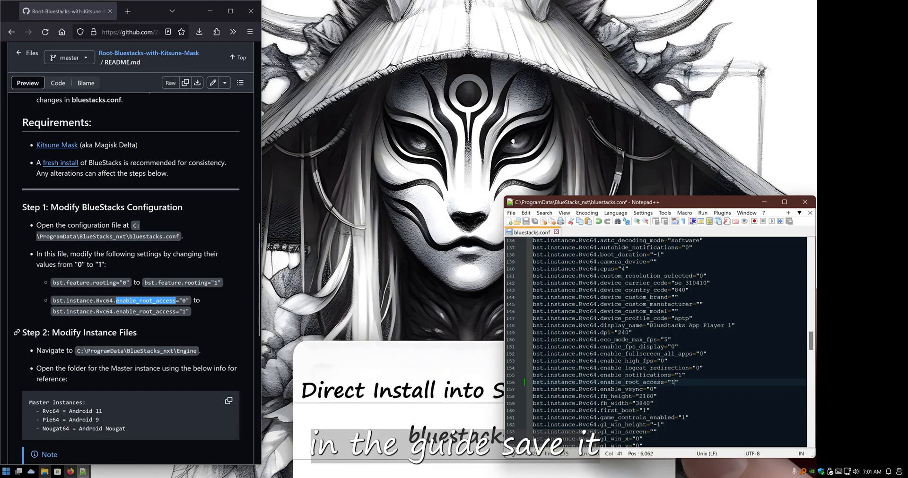
Step: Go to C:\ProgramData\BlueStacks_nxt\Engine\Rvc64 in File Explorer's address bar
scroll("down", 3)
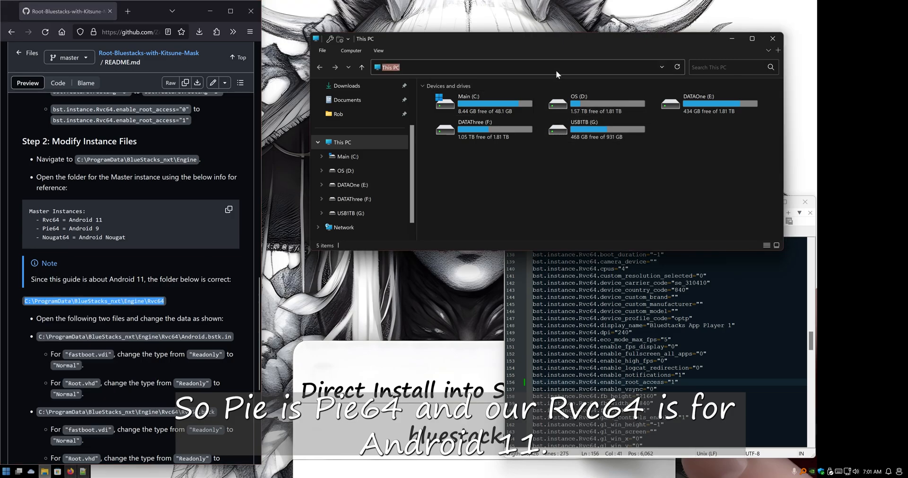
type("C:\\ProgramData\\BlueStacks_nxt\\Engine\\Rvc64")
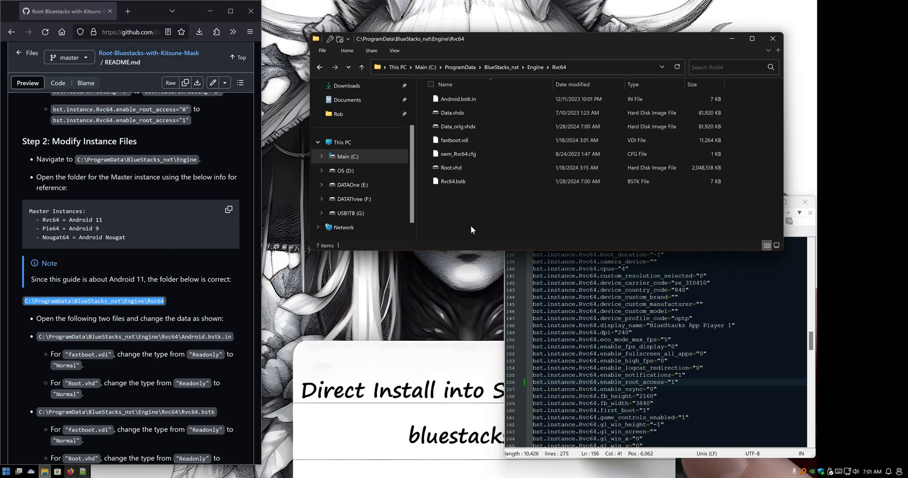
Step: Edit Android.bstk.in and Rvc64.bstk so fastboot.vdi and Root.vhd are type Normal, and save
left_click(453, 182)
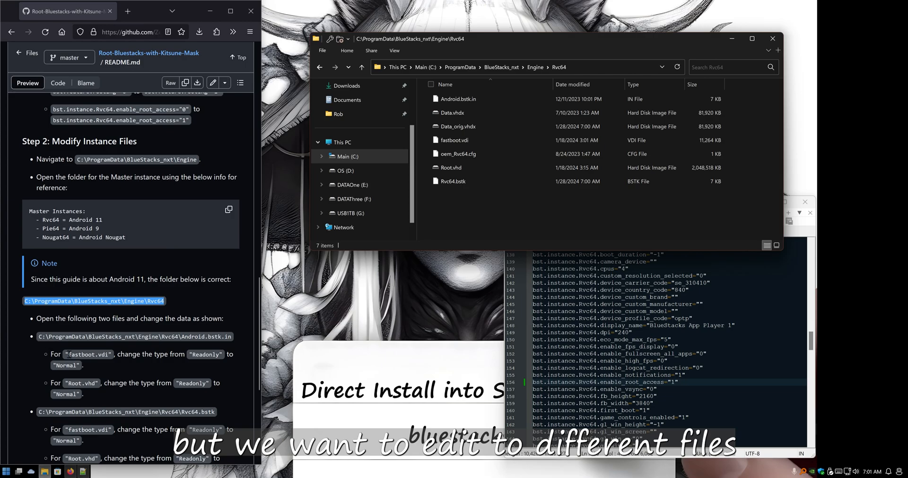
left_click(458, 98)
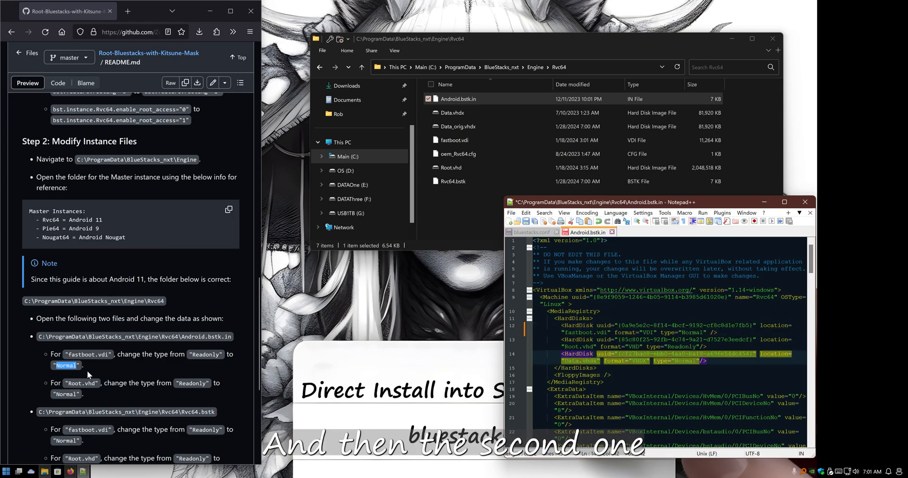
scroll("down", 3)
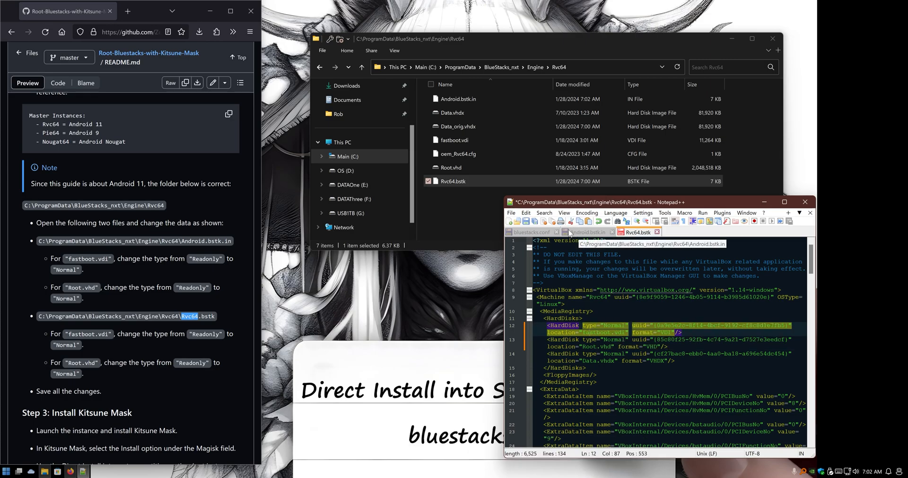
left_click(585, 233)
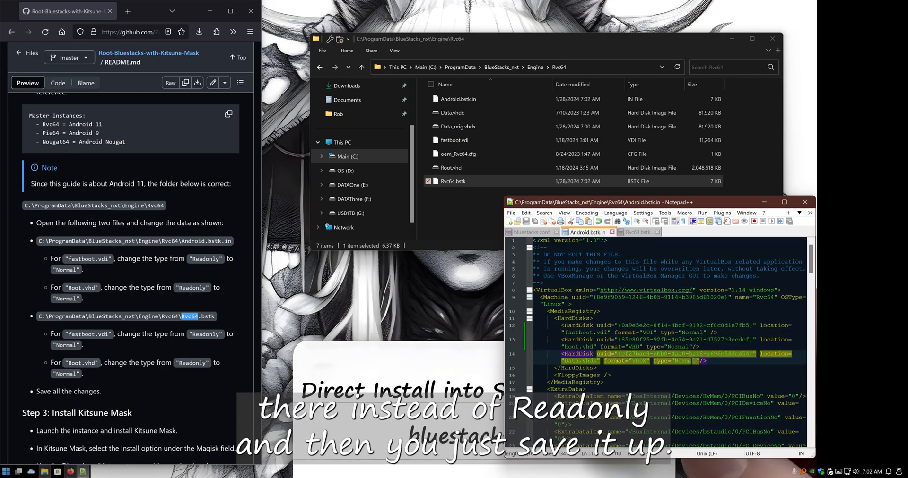
left_click(636, 232)
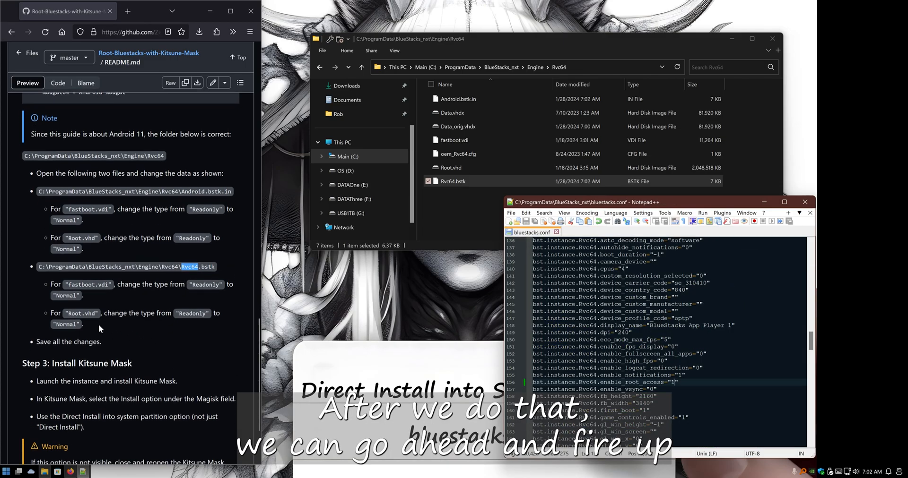
Step: Start the Android 11 instance from the BlueStacks Multi-Instance Manager
scroll("down", 3)
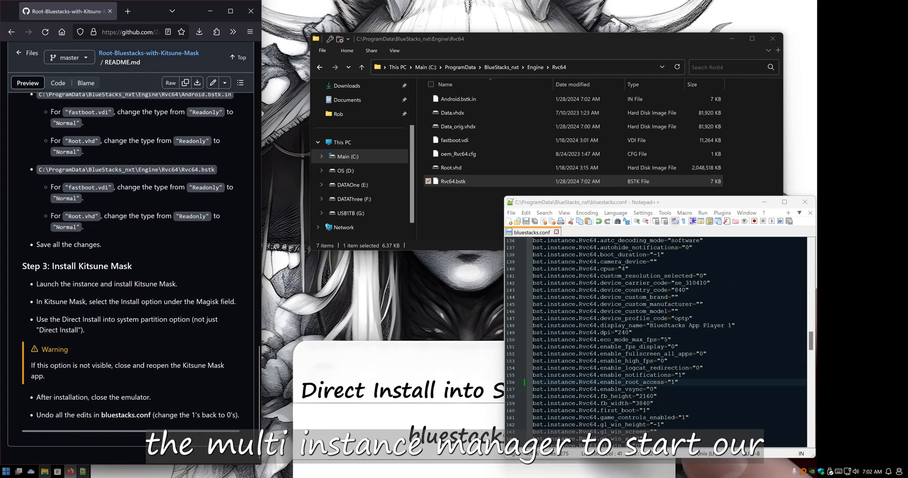
left_click(6, 471)
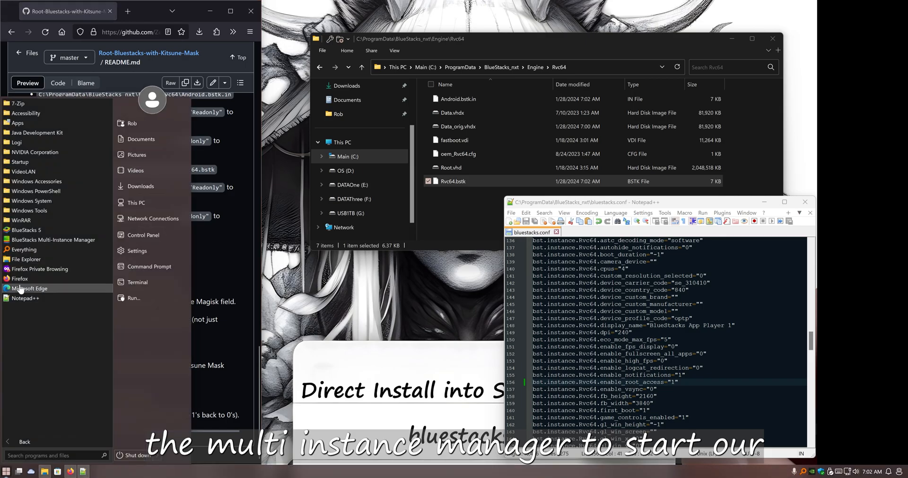
left_click(53, 240)
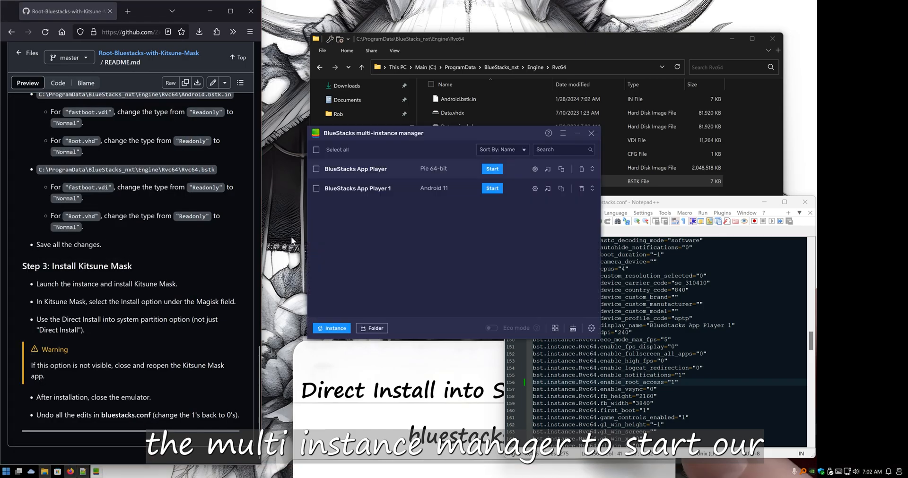
left_click(492, 169)
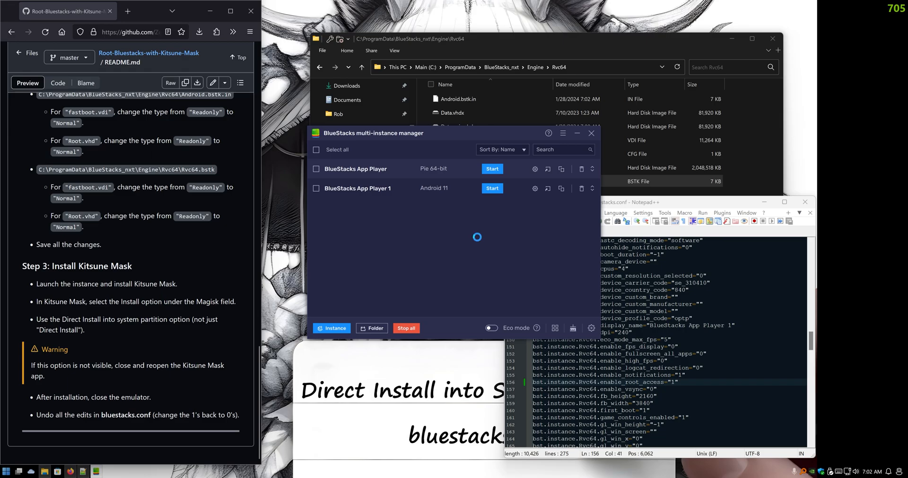
Step: Disable in-game ads in the instance's Preferences and save the change
left_click(492, 188)
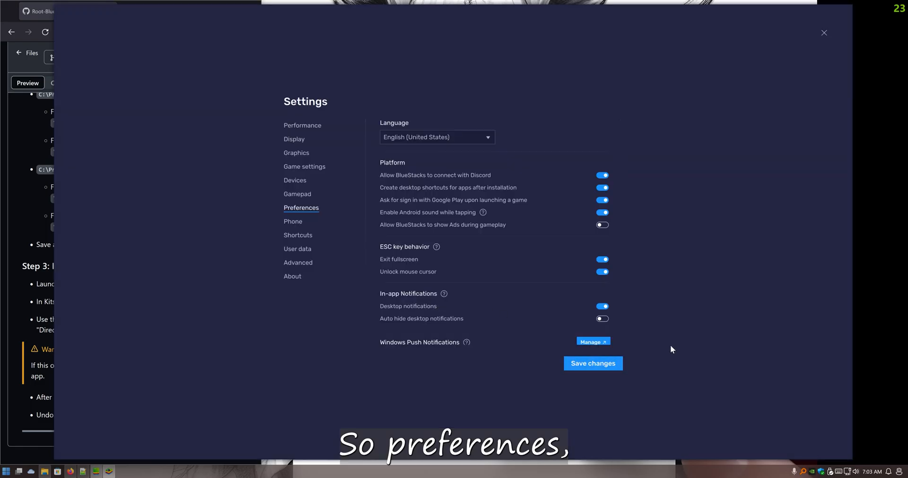
left_click(592, 363)
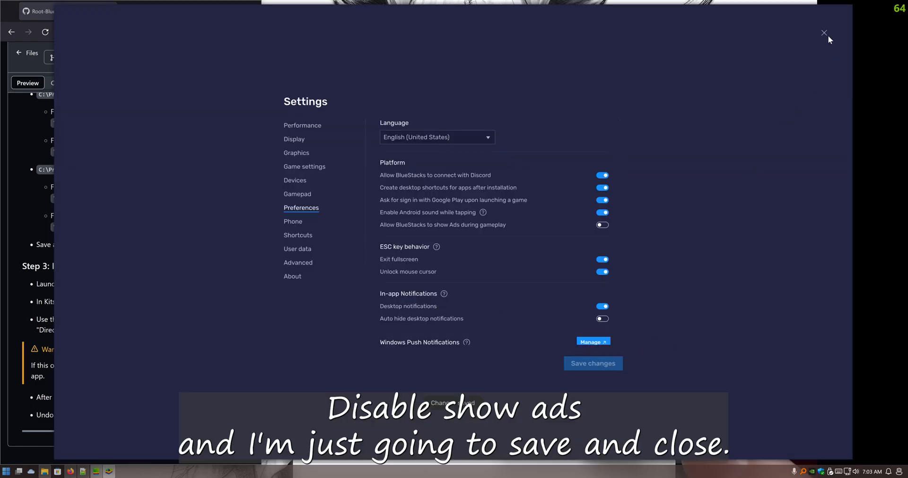
left_click(824, 32)
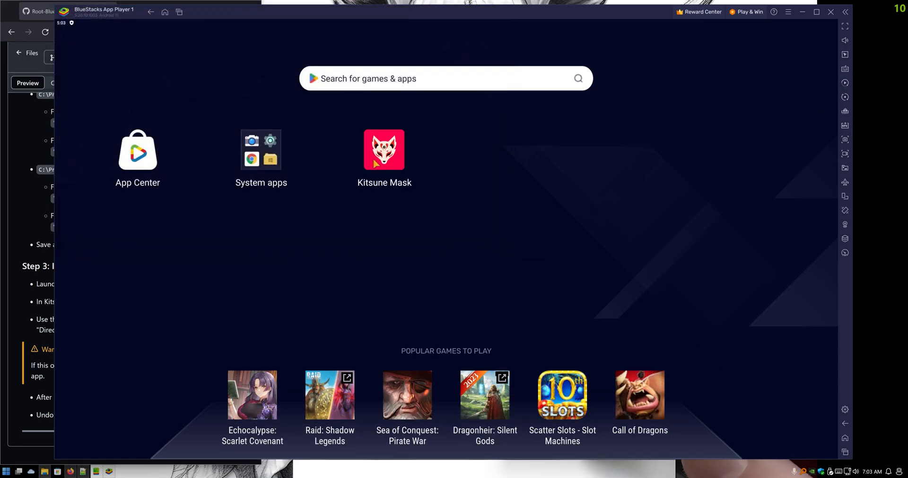
Step: Run Kitsune Mask's Direct Install (modify /system directly) via Let's Go, then close the emulator window
double_click(384, 150)
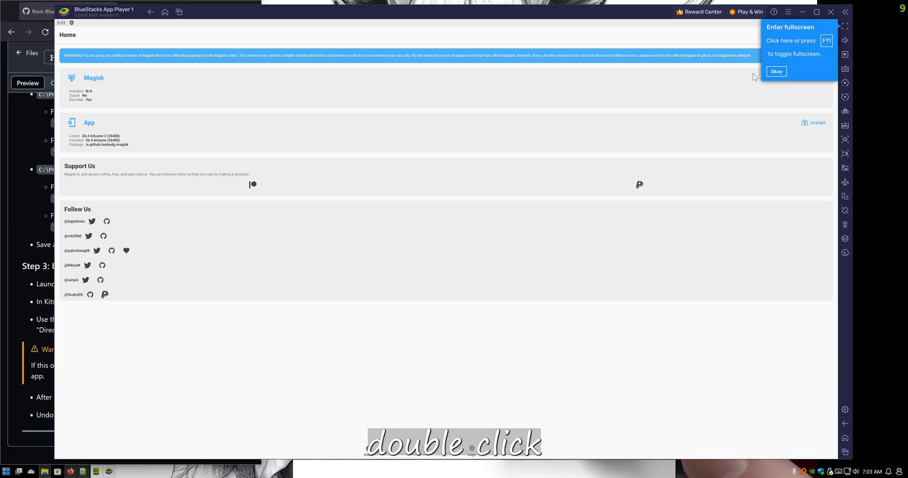
left_click(817, 121)
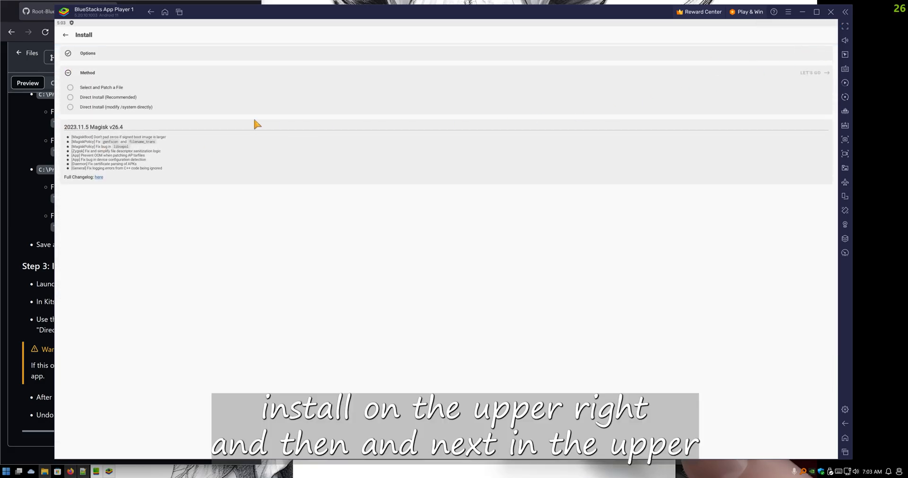
left_click(71, 107)
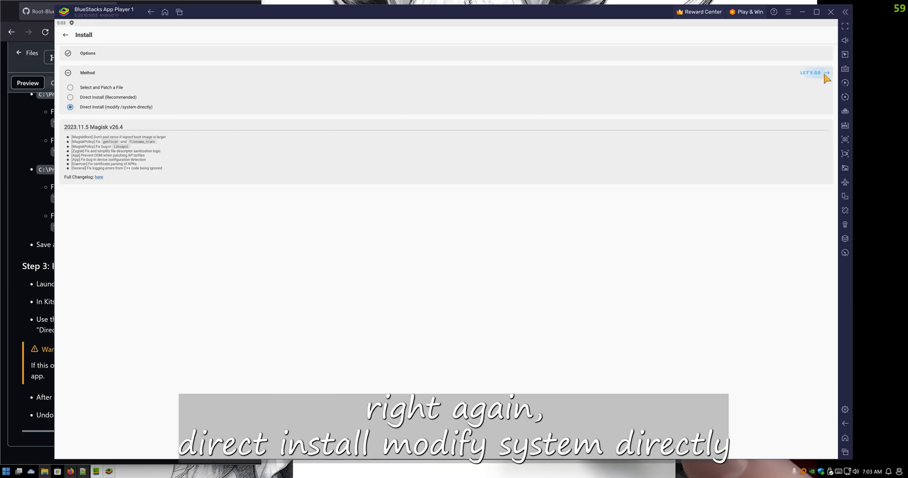
left_click(813, 73)
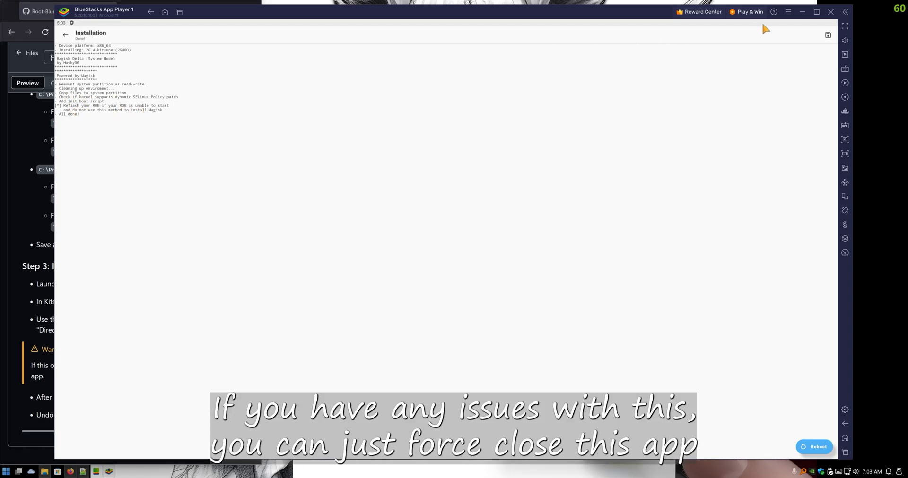
left_click(830, 12)
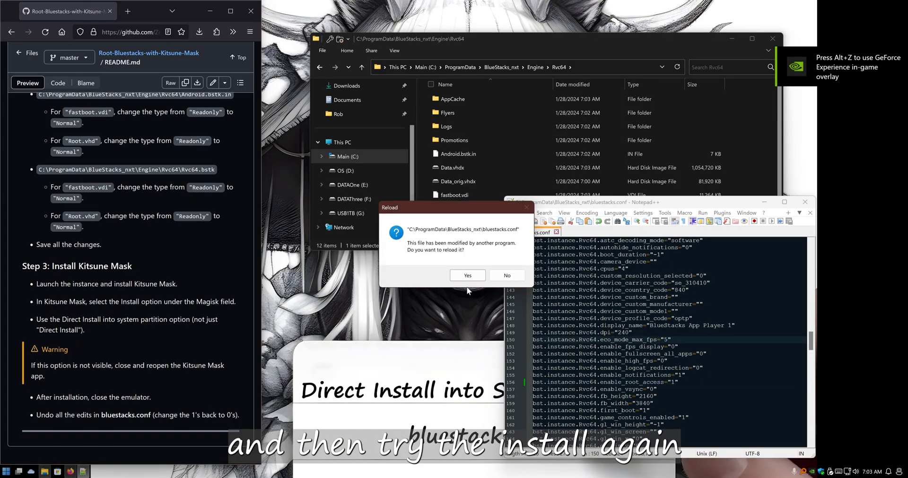
Step: Reload the changed bluestacks.conf and set enable_root_access back to "0", saving the file
left_click(466, 275)
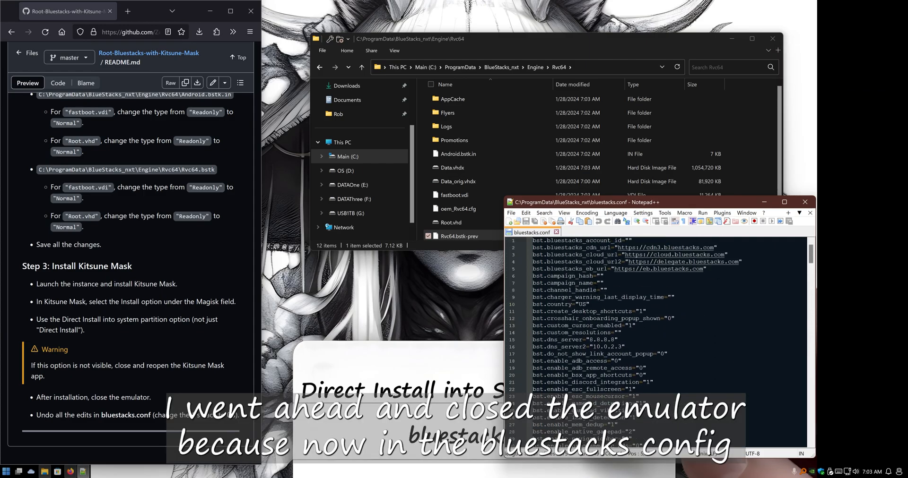
scroll("down", 3)
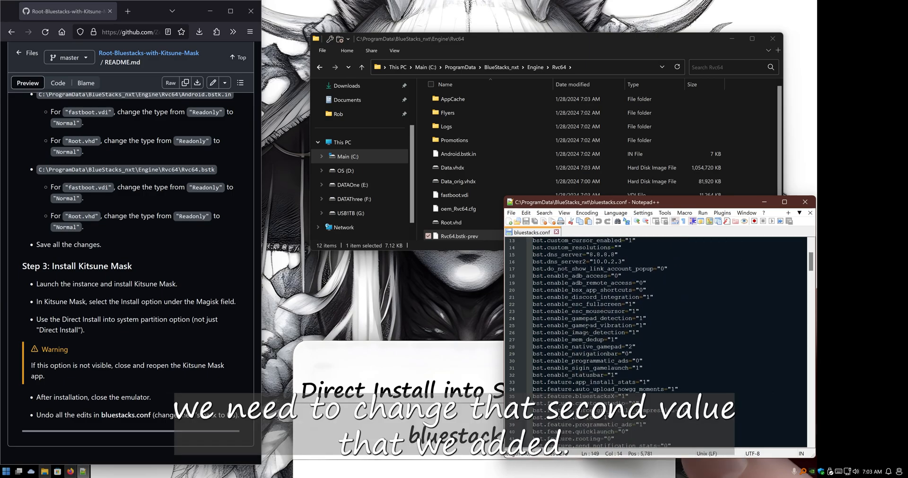
scroll("down", 3)
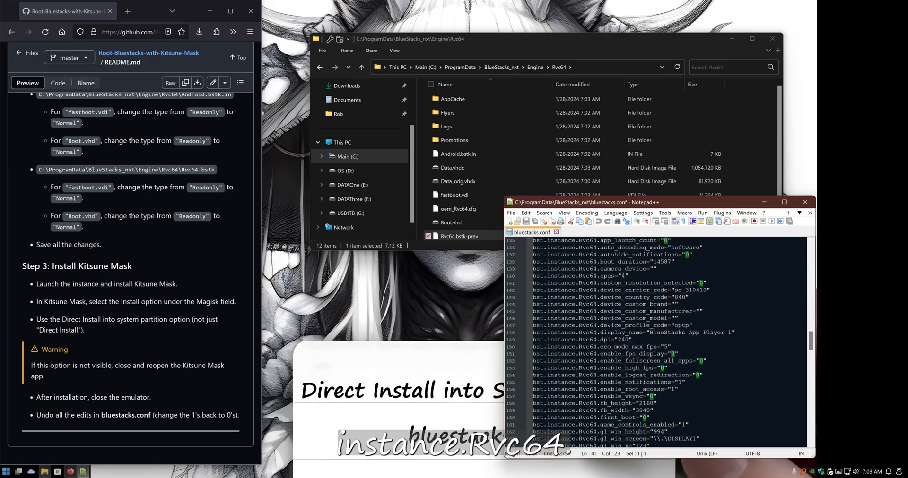
scroll("down", 3)
type("0")
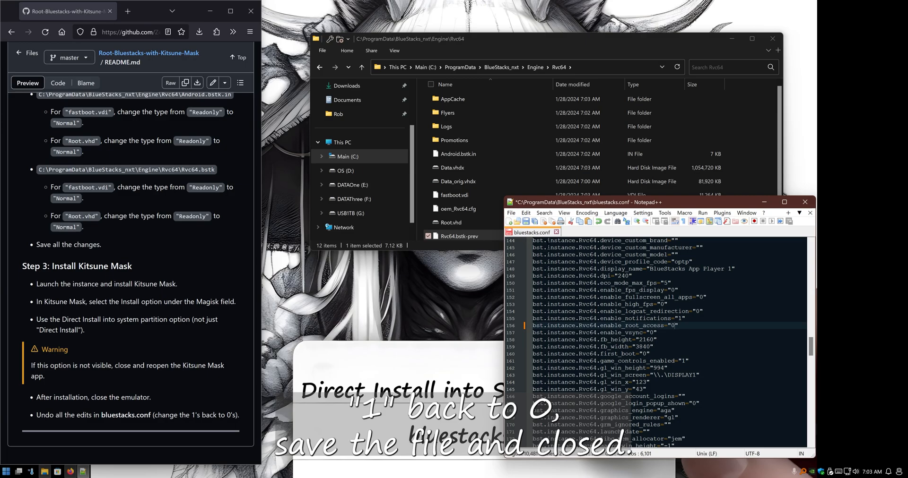
Step: Close Notepad++ and the Rvc64 File Explorer window
left_click(803, 202)
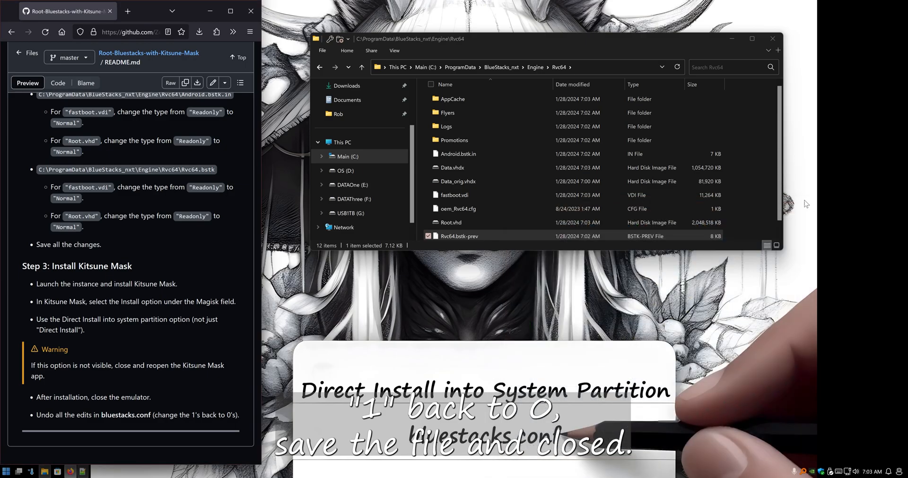
left_click(772, 38)
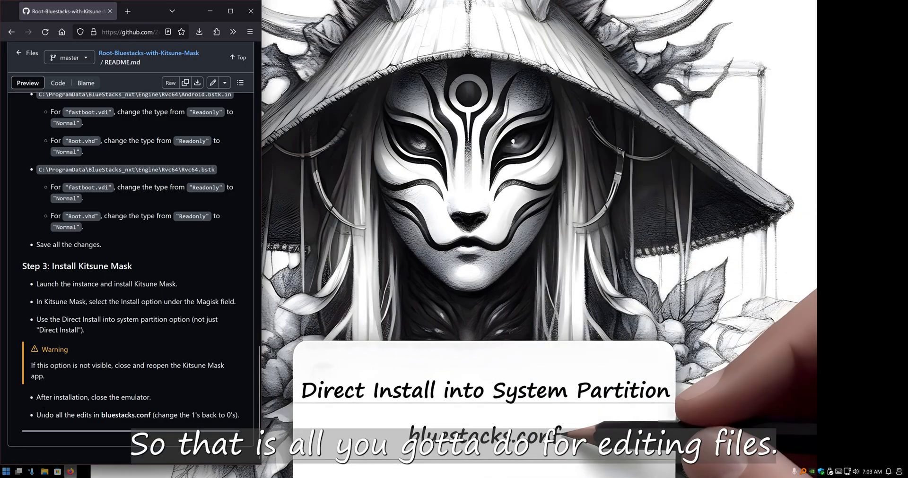
Step: Relaunch the Android 11 instance from the Multi-Instance Manager via the Start menu
left_click(6, 471)
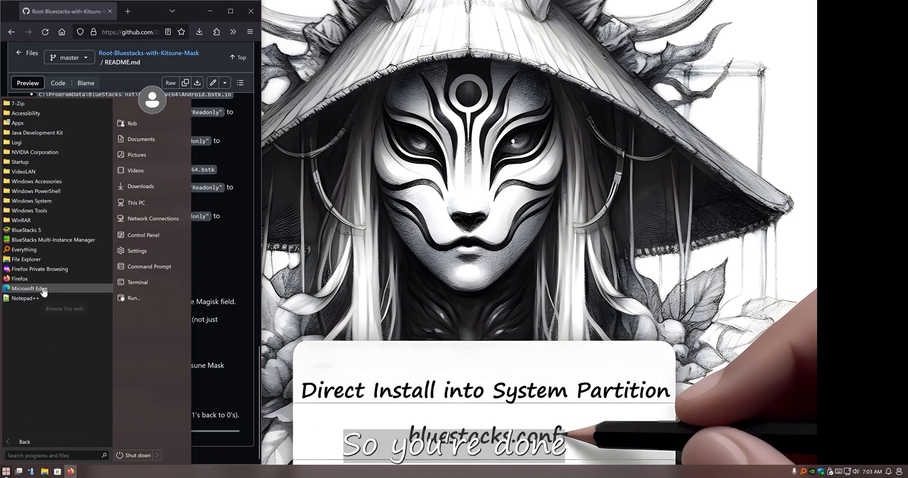
left_click(53, 240)
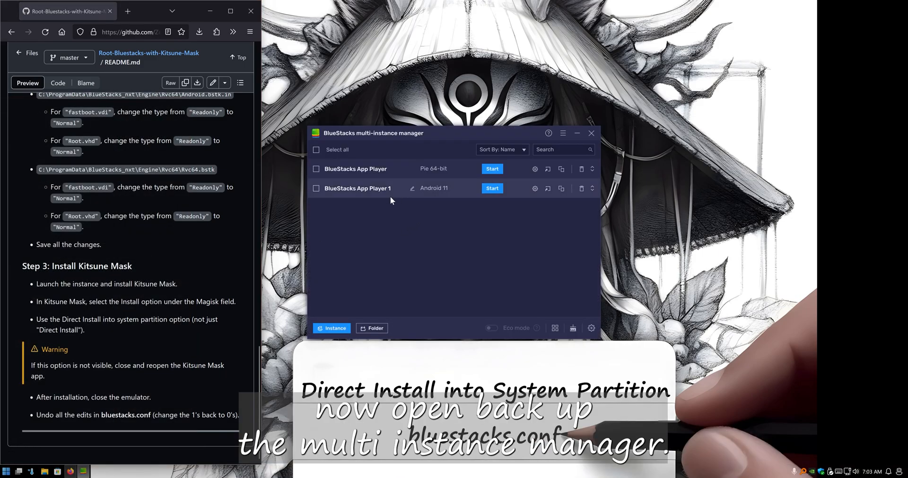
left_click(491, 188)
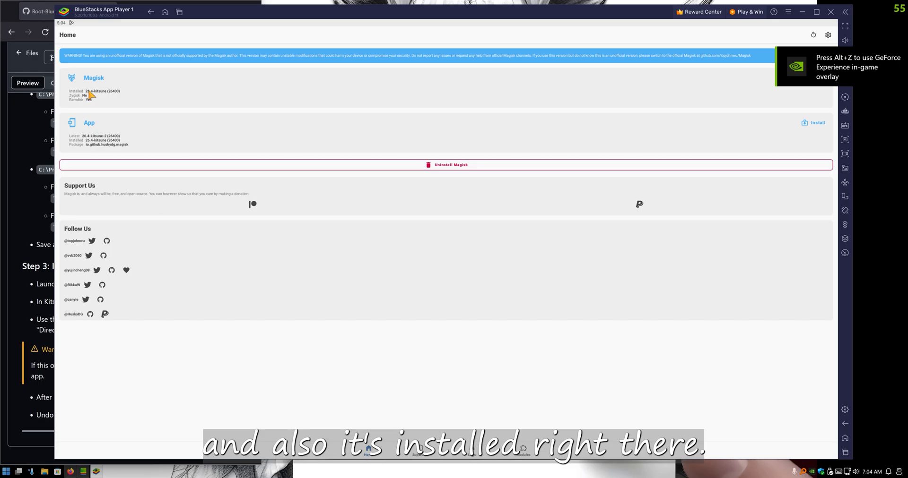
Step: In Kitsune Mask, check the Superuser page, return Home showing Magisk installed, and bring up Settings
left_click(420, 449)
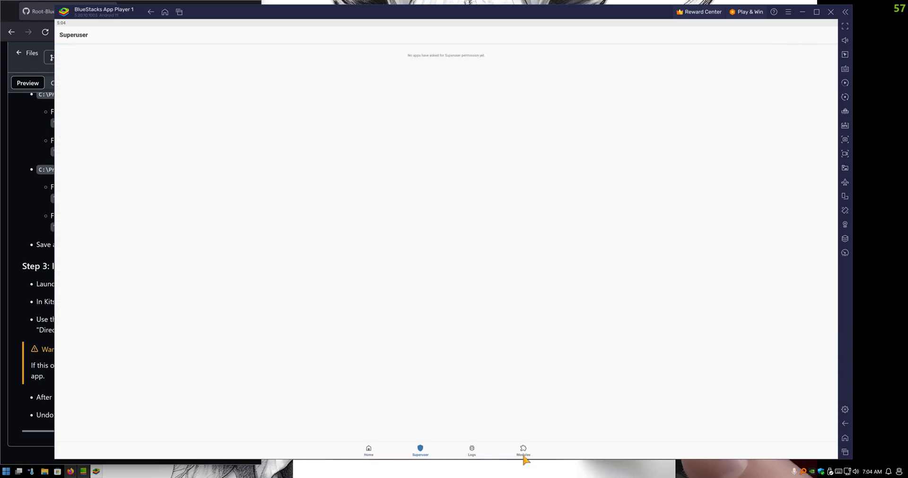
left_click(367, 451)
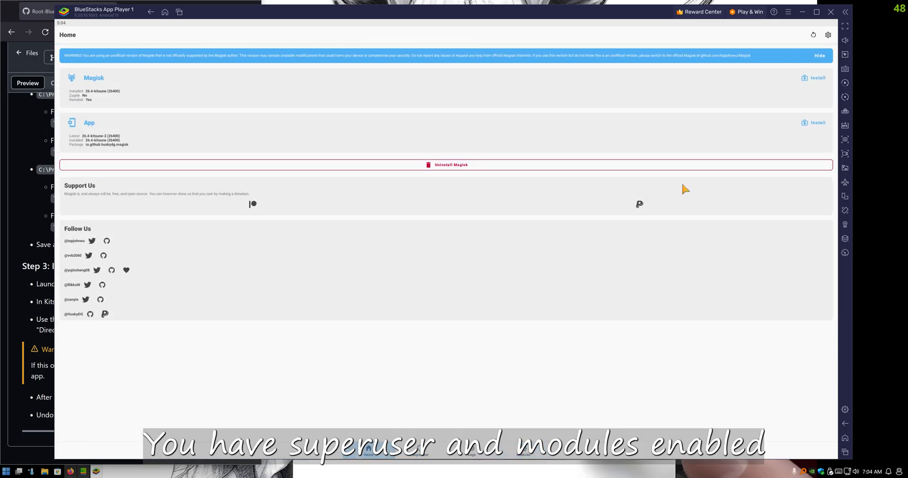
left_click(827, 35)
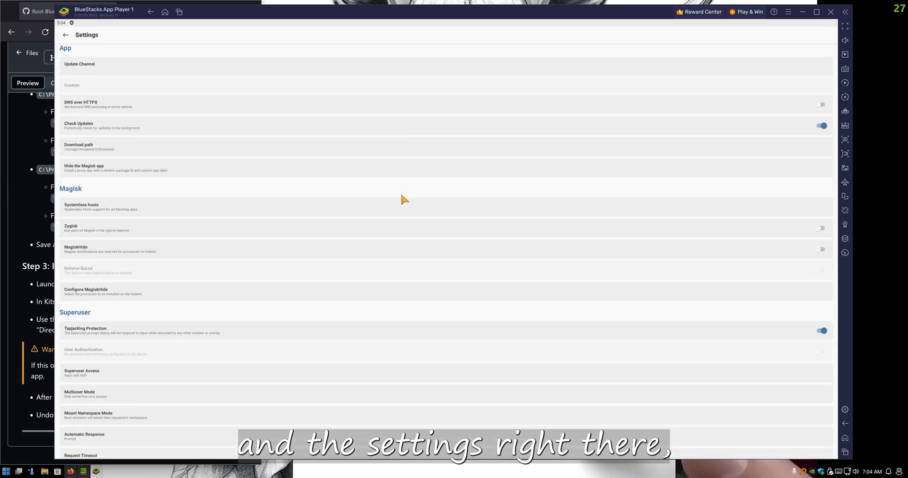